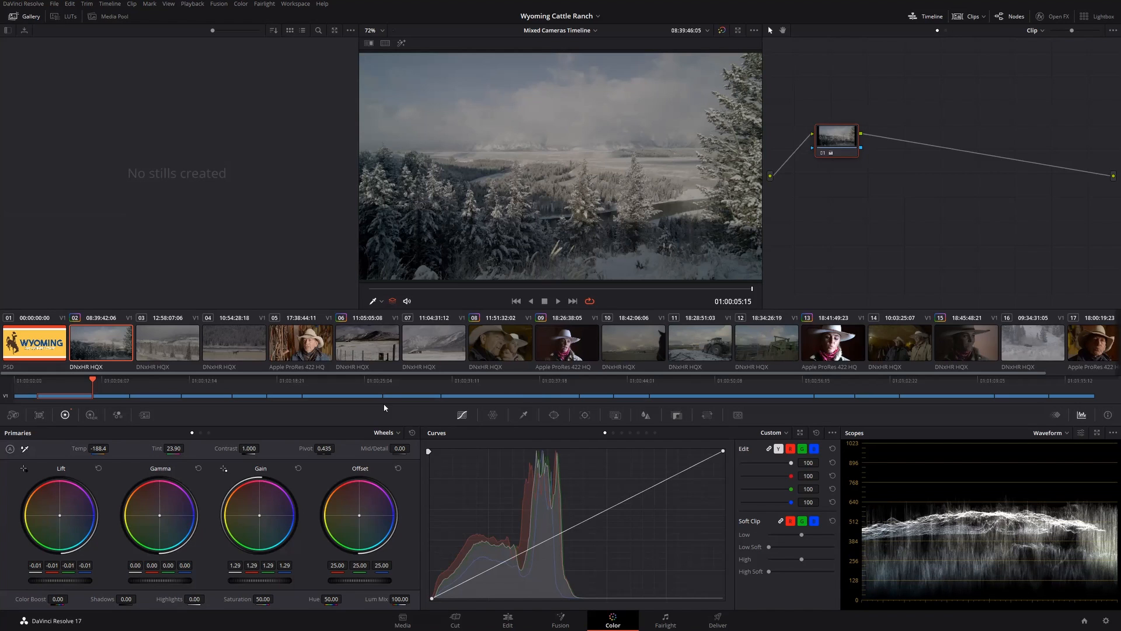
{"action": "mouse_move", "coordinate": [351, 252]}
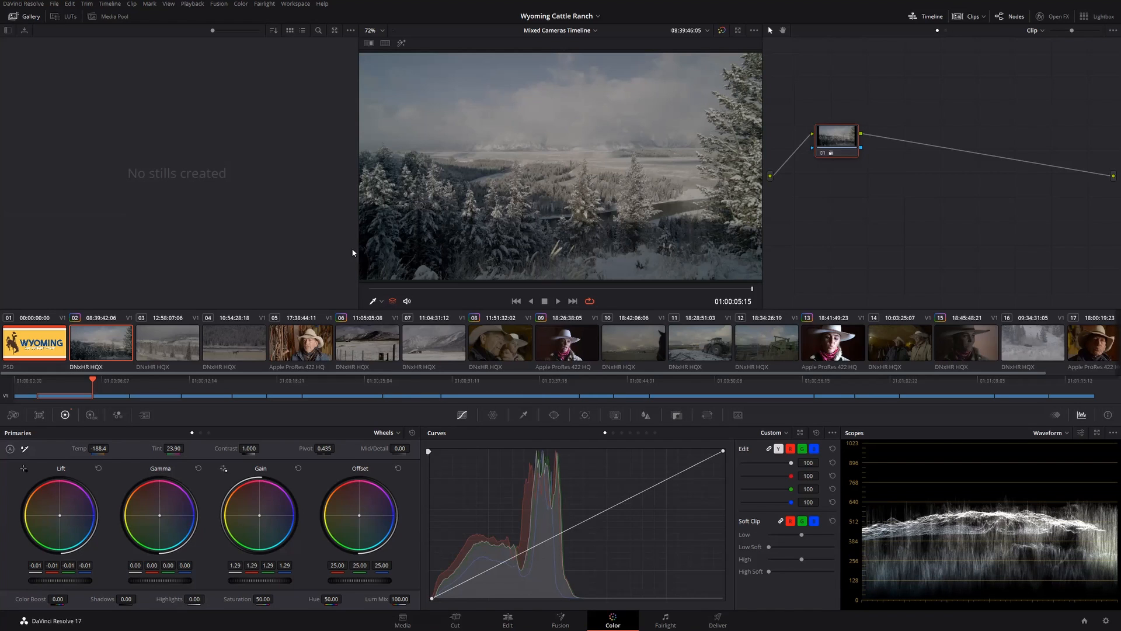
{"action": "mouse_move", "coordinate": [371, 258]}
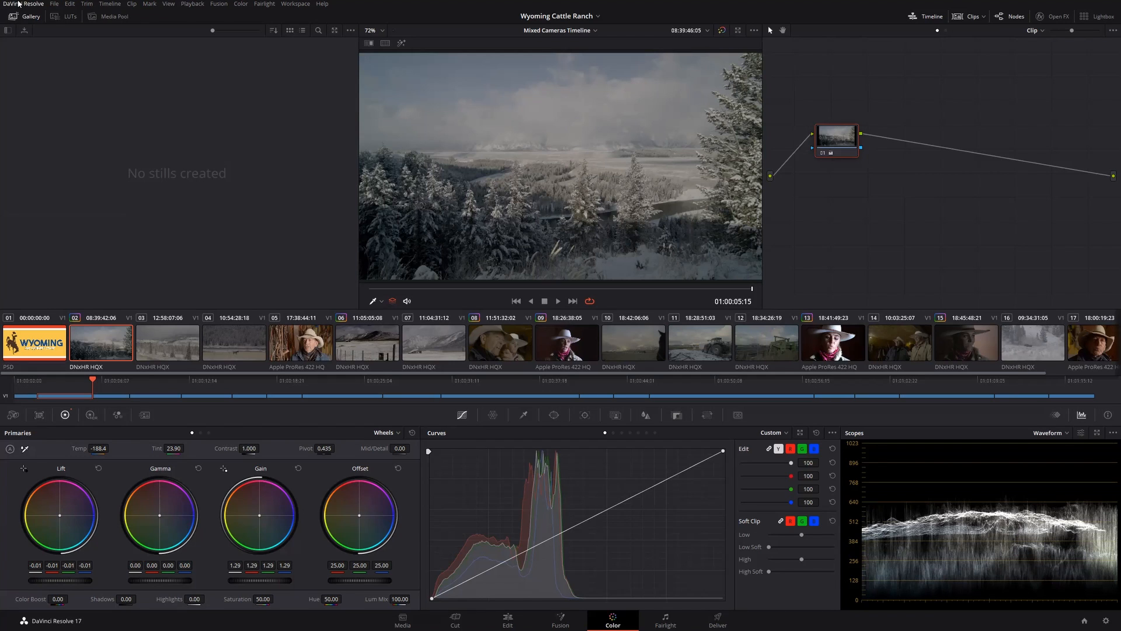
Reach the Preferences window from the DaVinci Resolve menu and view its General panel.
{"action": "left_click", "coordinate": [24, 3]}
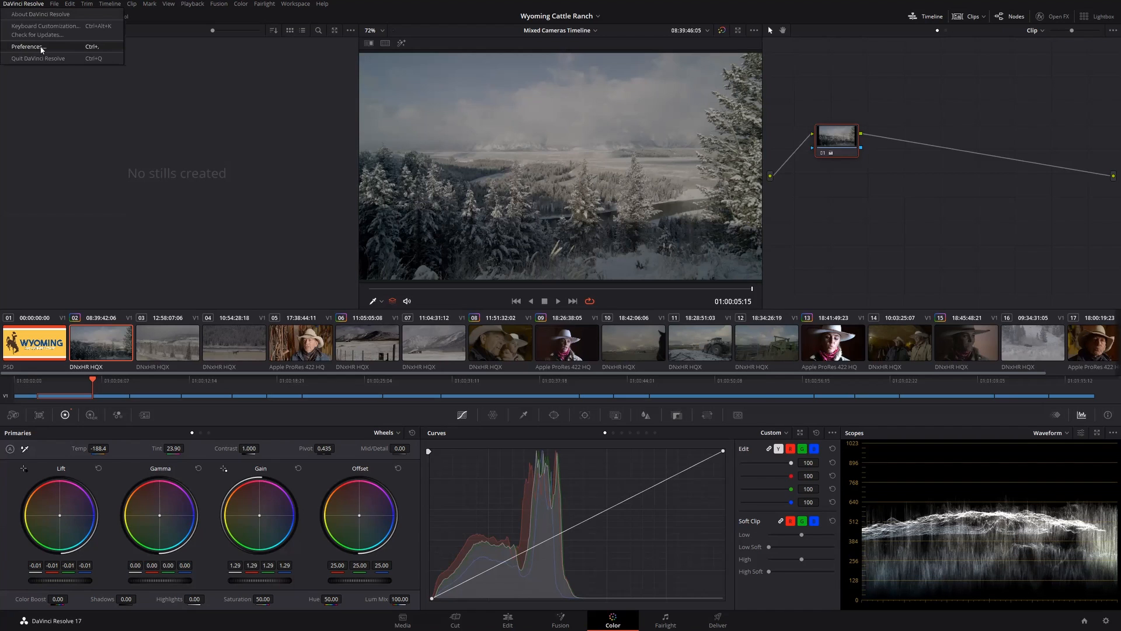
{"action": "left_click", "coordinate": [27, 47]}
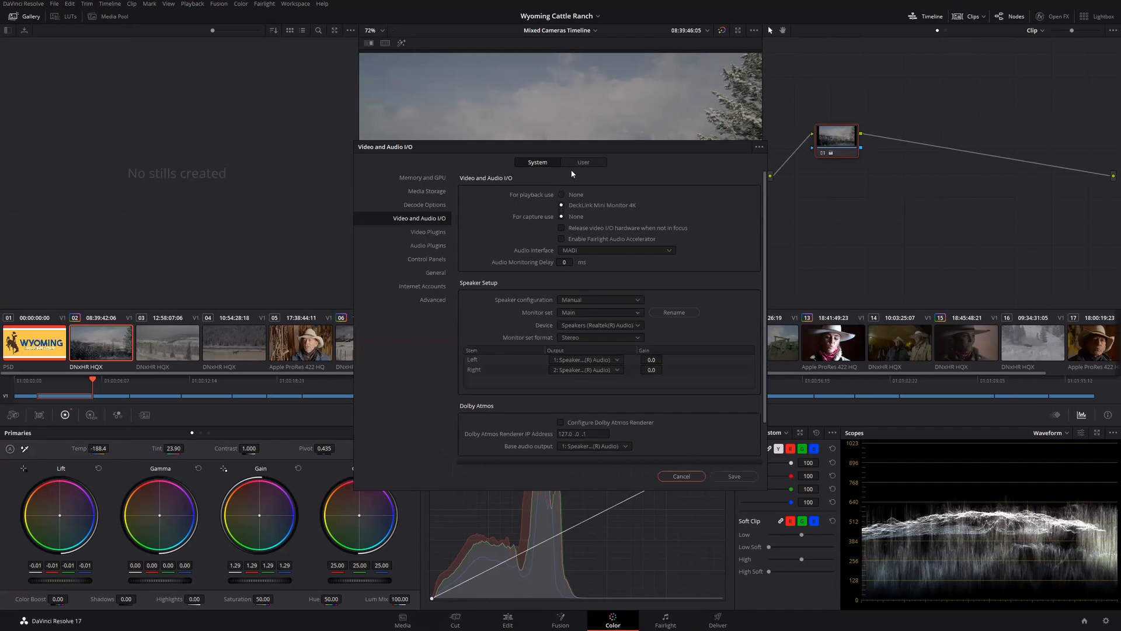
{"action": "mouse_move", "coordinate": [432, 273]}
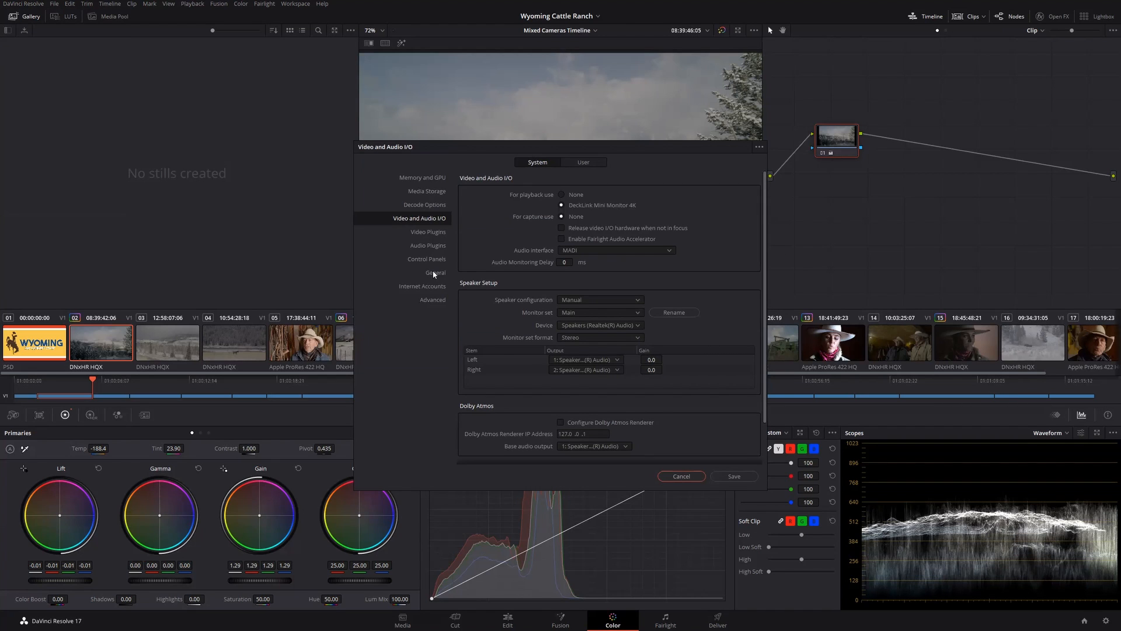
{"action": "left_click", "coordinate": [434, 272]}
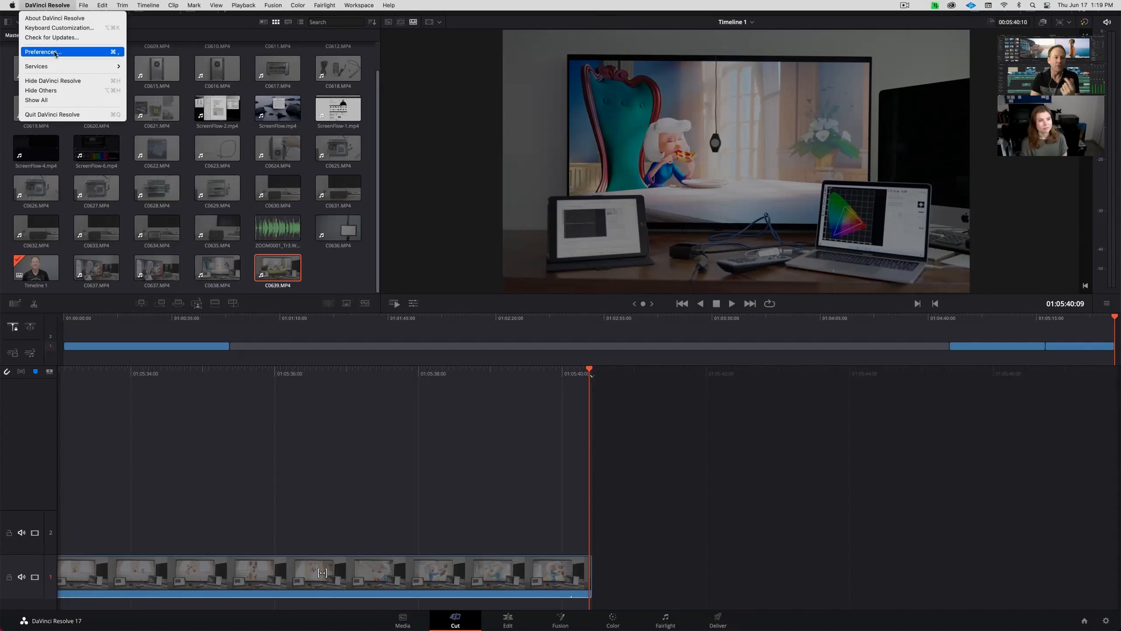
In General preferences, enable Mac display color profiles for viewers and Rec.709-A auto-tagging, save, and acknowledge the restart notice.
{"action": "left_click", "coordinate": [42, 51]}
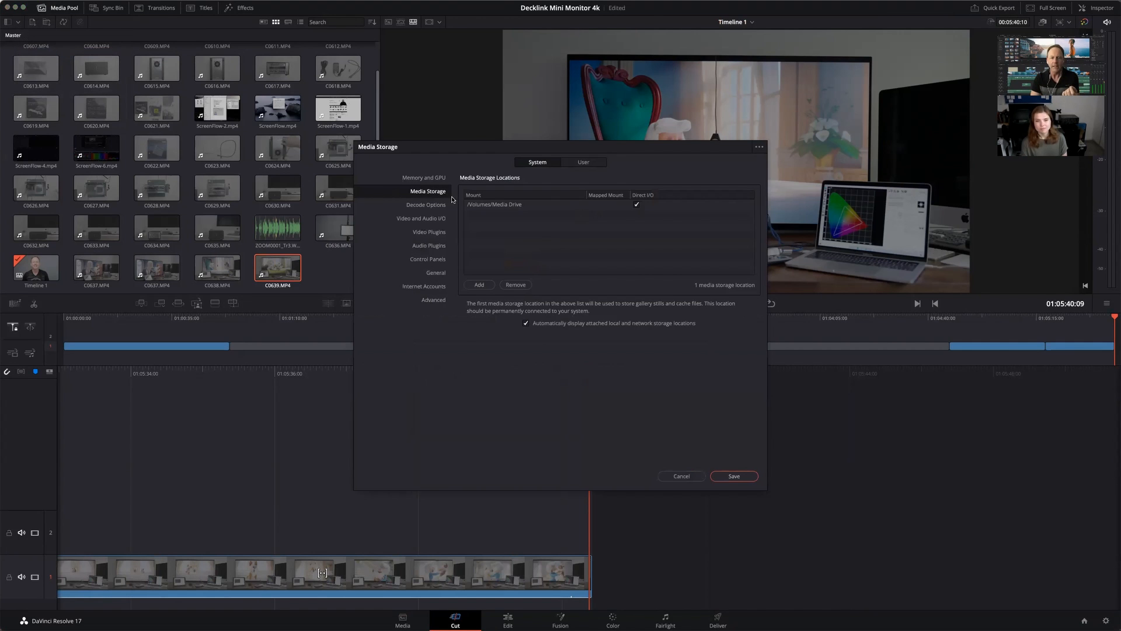
{"action": "left_click", "coordinate": [435, 272]}
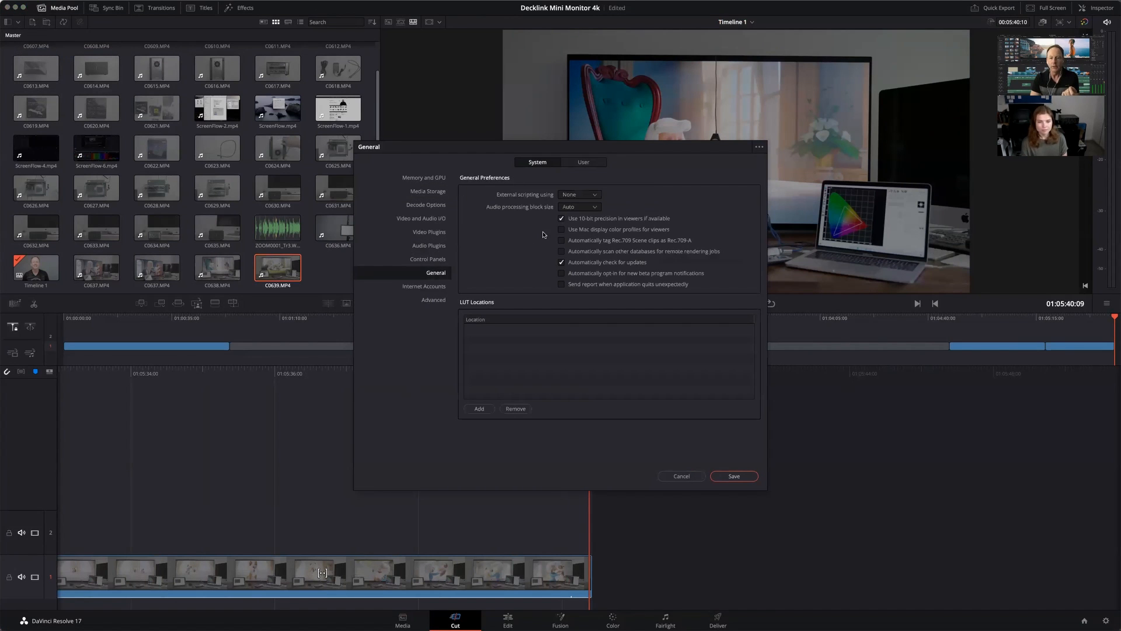
{"action": "left_click", "coordinate": [562, 229]}
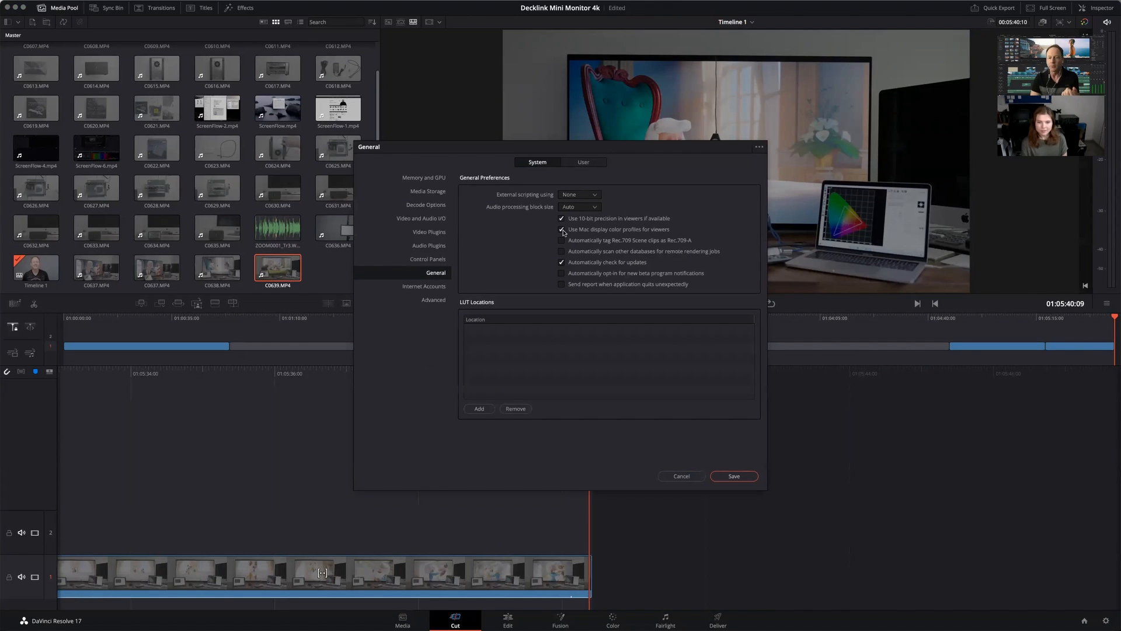
{"action": "left_click", "coordinate": [562, 229]}
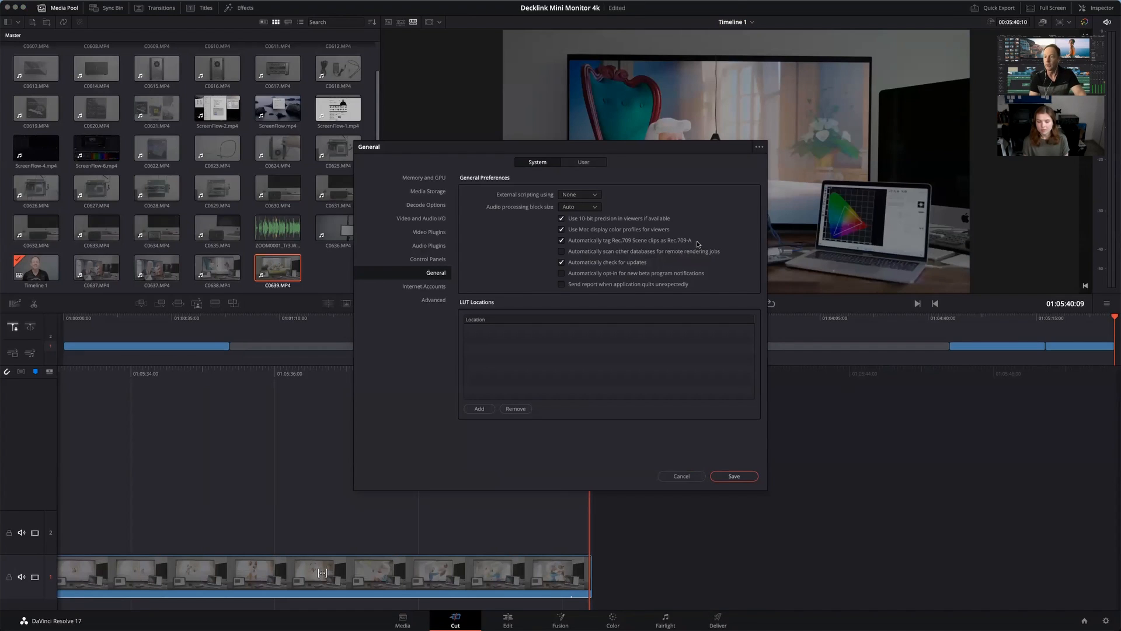
{"action": "mouse_move", "coordinate": [681, 514]}
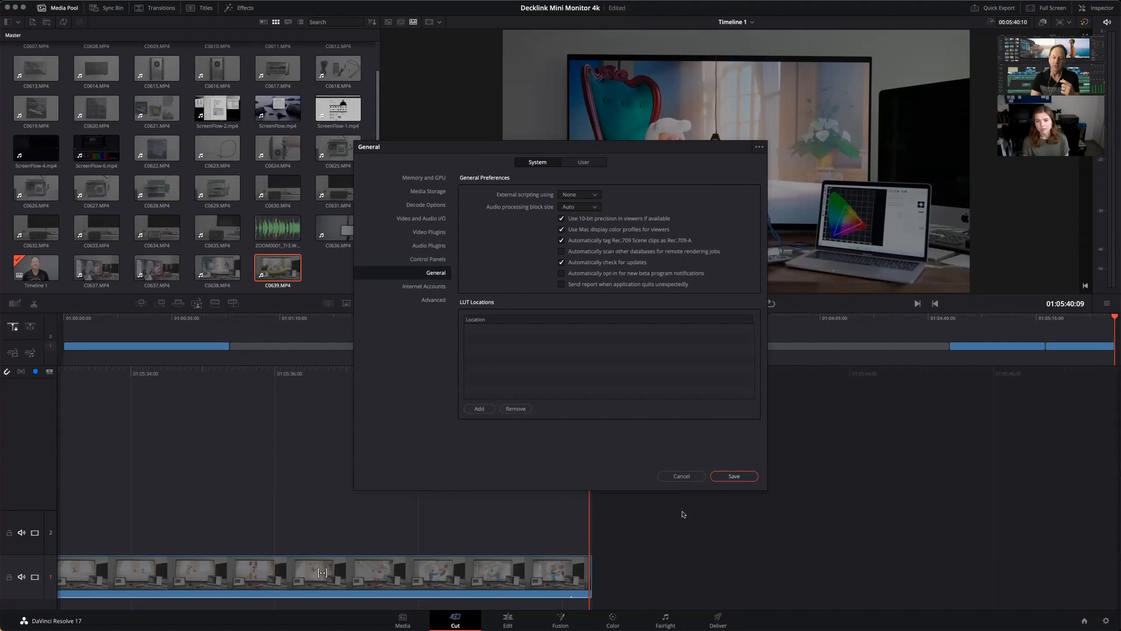
{"action": "left_click", "coordinate": [732, 475]}
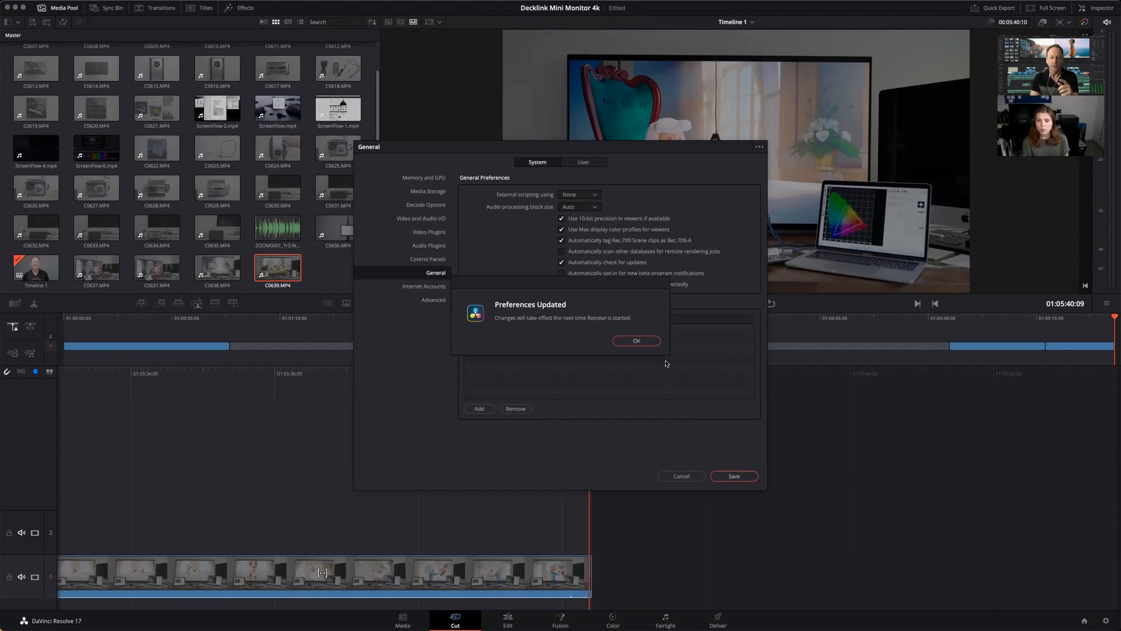
{"action": "left_click", "coordinate": [635, 340]}
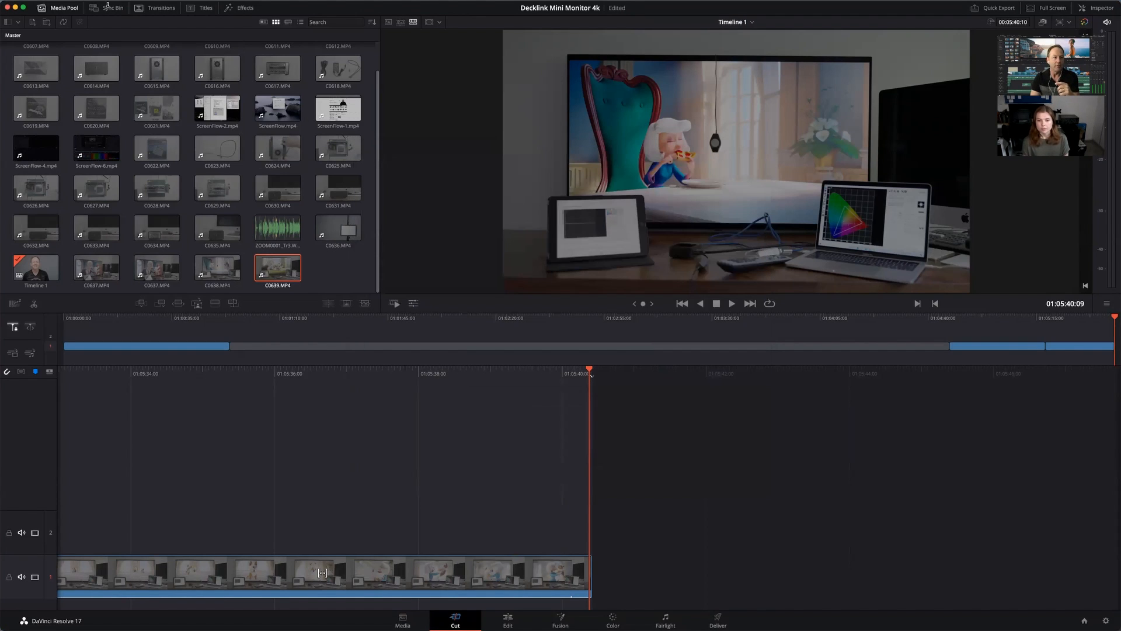
Reach the Color Management panel in Project Settings and scroll to the output color space options.
{"action": "left_click", "coordinate": [84, 5]}
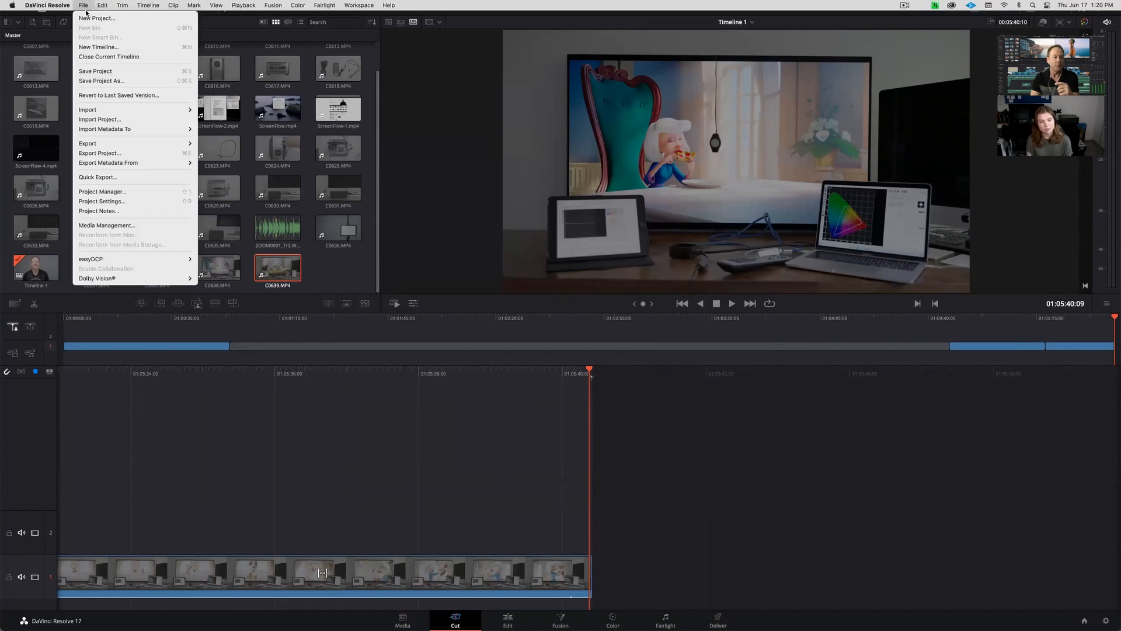
{"action": "left_click", "coordinate": [103, 201]}
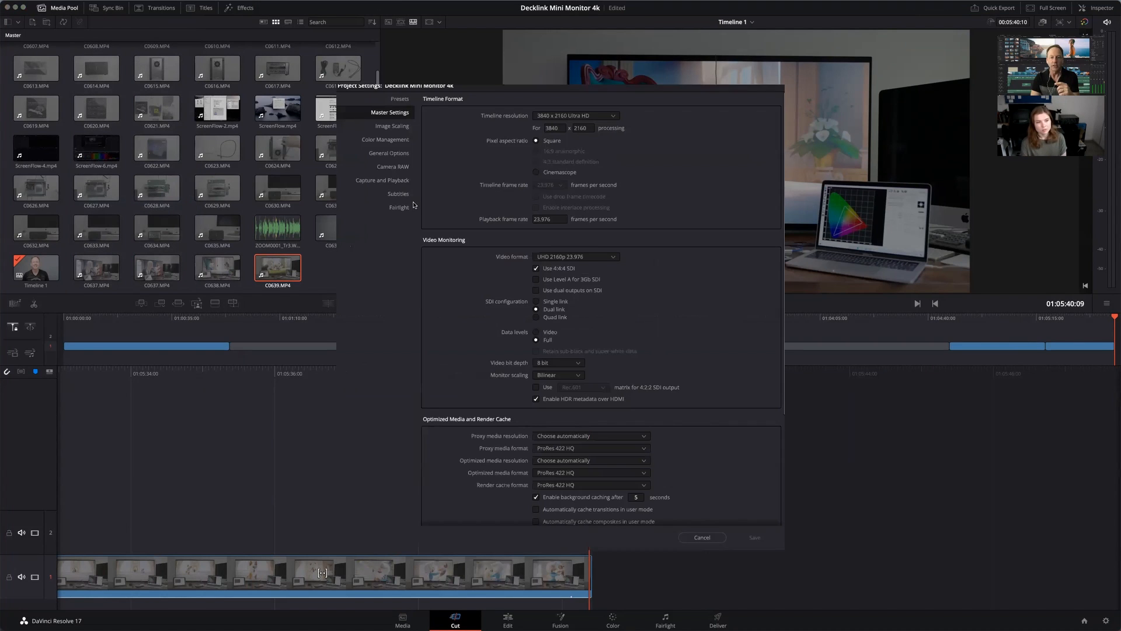
{"action": "left_click", "coordinate": [385, 139]}
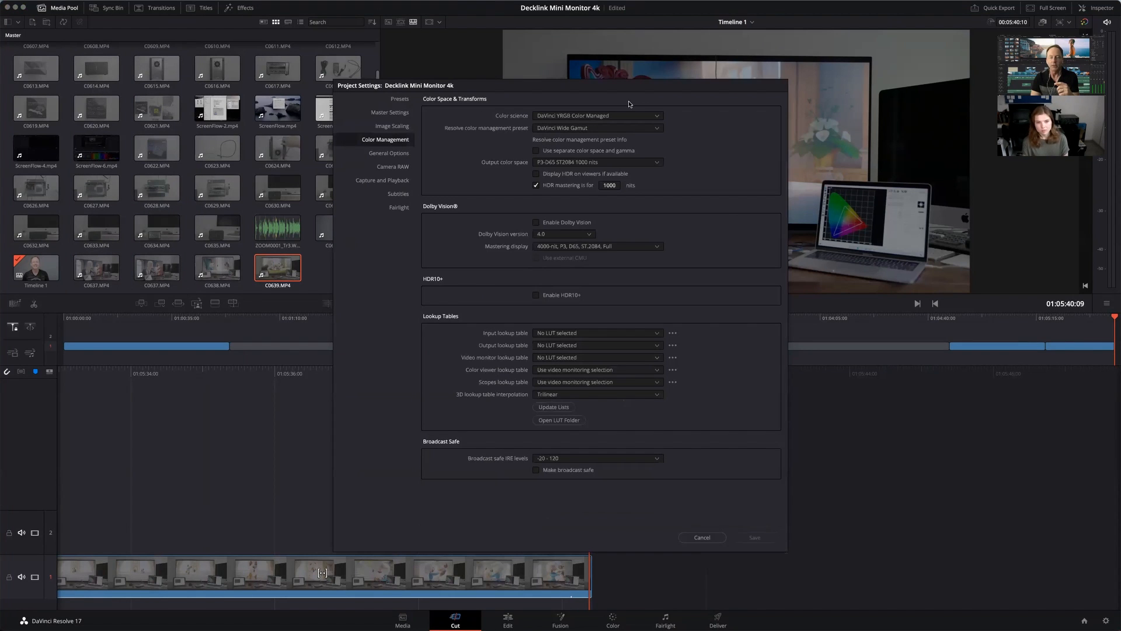
{"action": "mouse_move", "coordinate": [646, 131]}
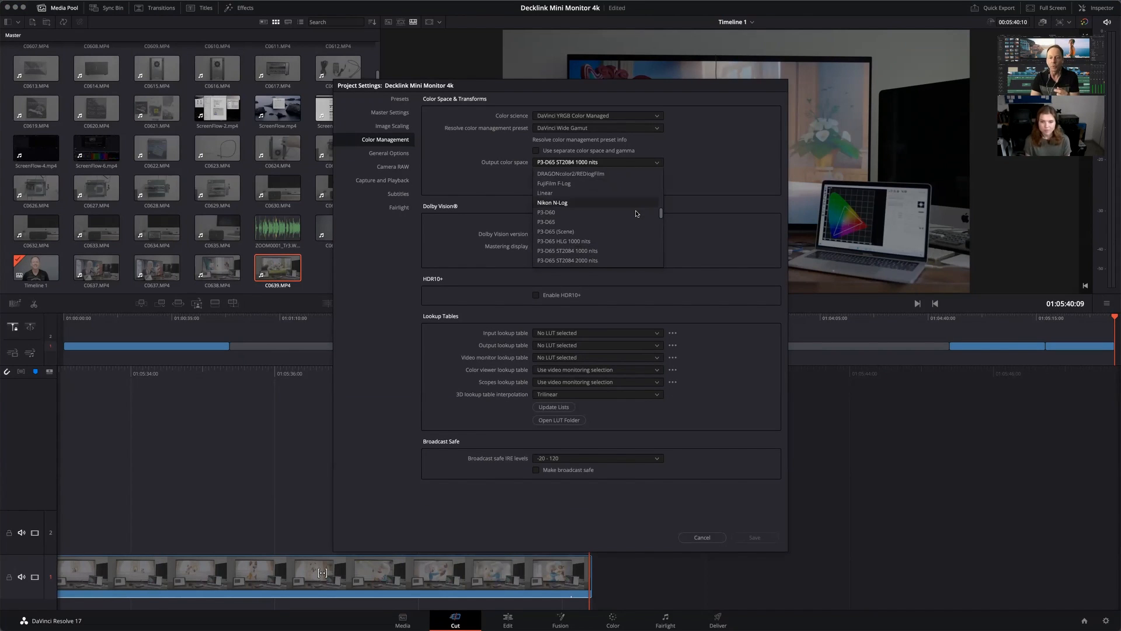
{"action": "scroll", "scroll_direction": "down", "scroll_amount": 3}
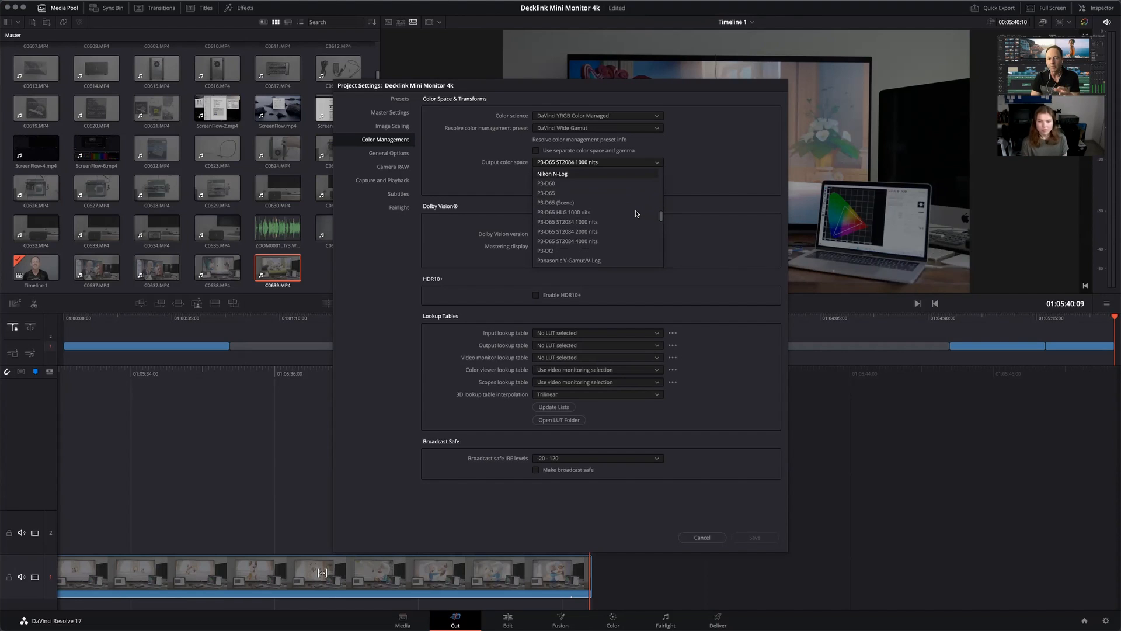
{"action": "scroll", "scroll_direction": "down", "scroll_amount": 3}
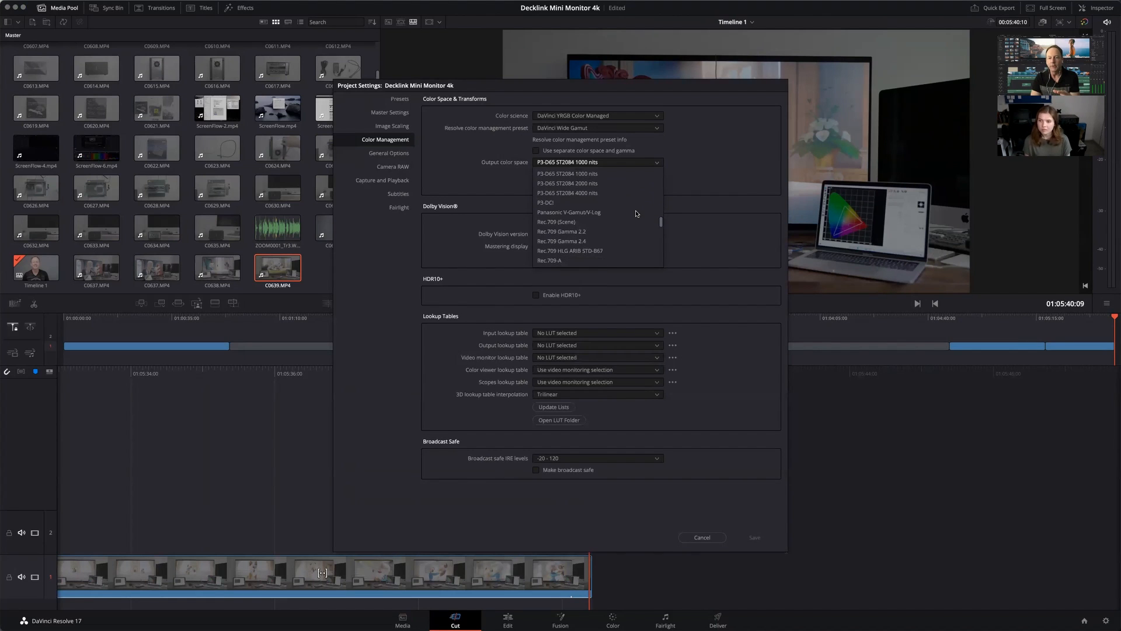
Try Rec.709-A output, turn off HDR mastering, and set the output color space to Rec.709 Gamma 2.4.
{"action": "left_click", "coordinate": [549, 259]}
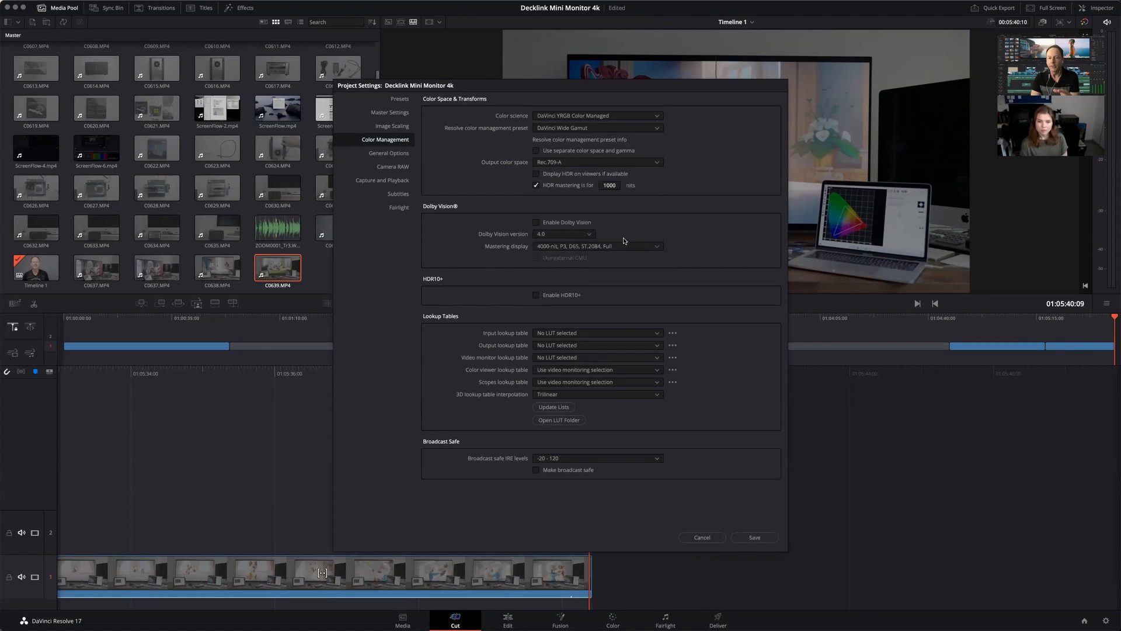
{"action": "mouse_move", "coordinate": [623, 162]}
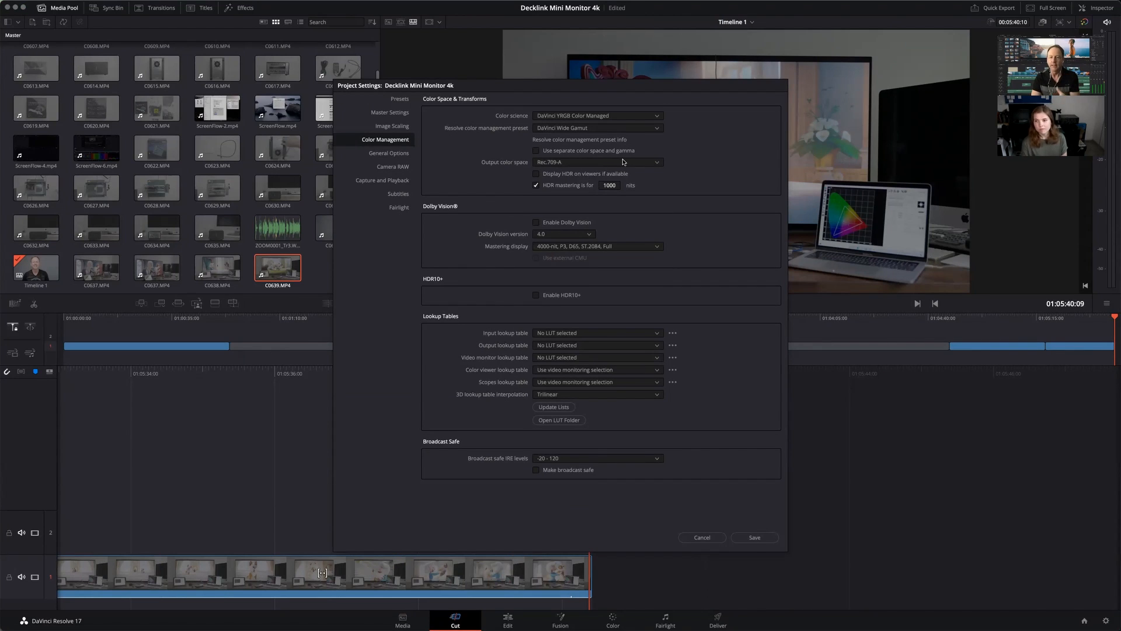
{"action": "left_click", "coordinate": [536, 186]}
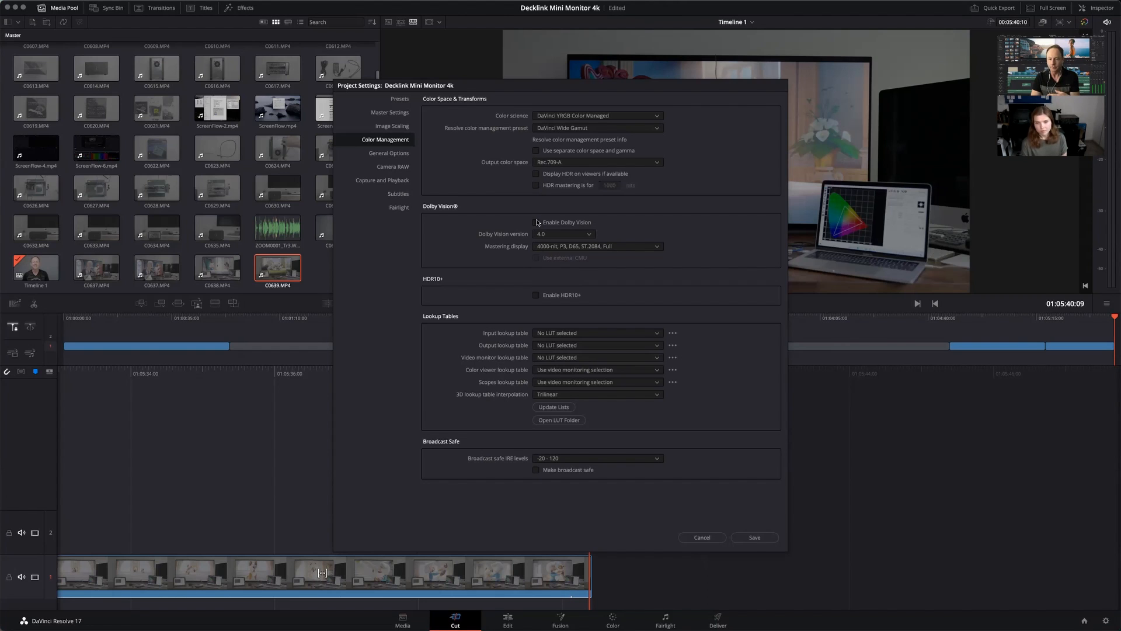
{"action": "mouse_move", "coordinate": [648, 165]}
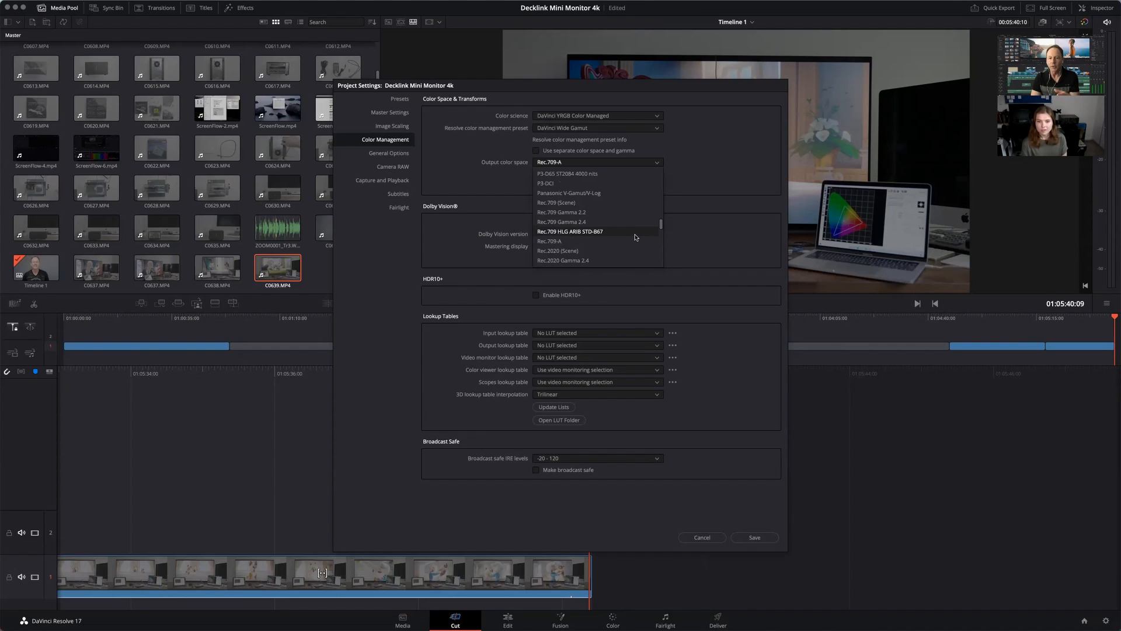
{"action": "left_click", "coordinate": [562, 211]}
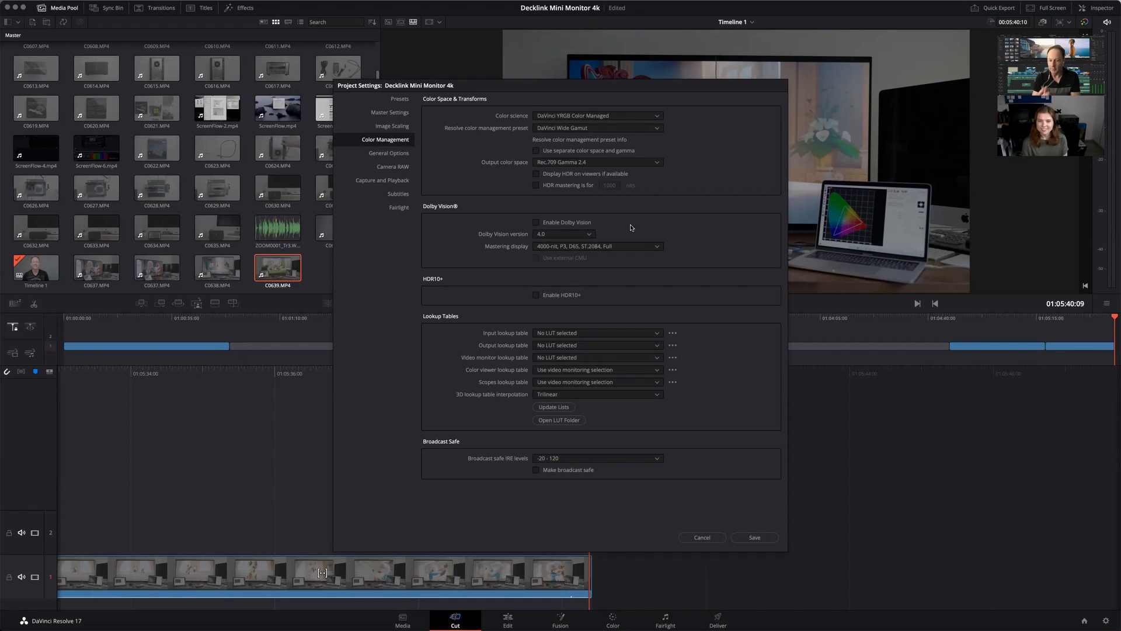
{"action": "mouse_move", "coordinate": [636, 258]}
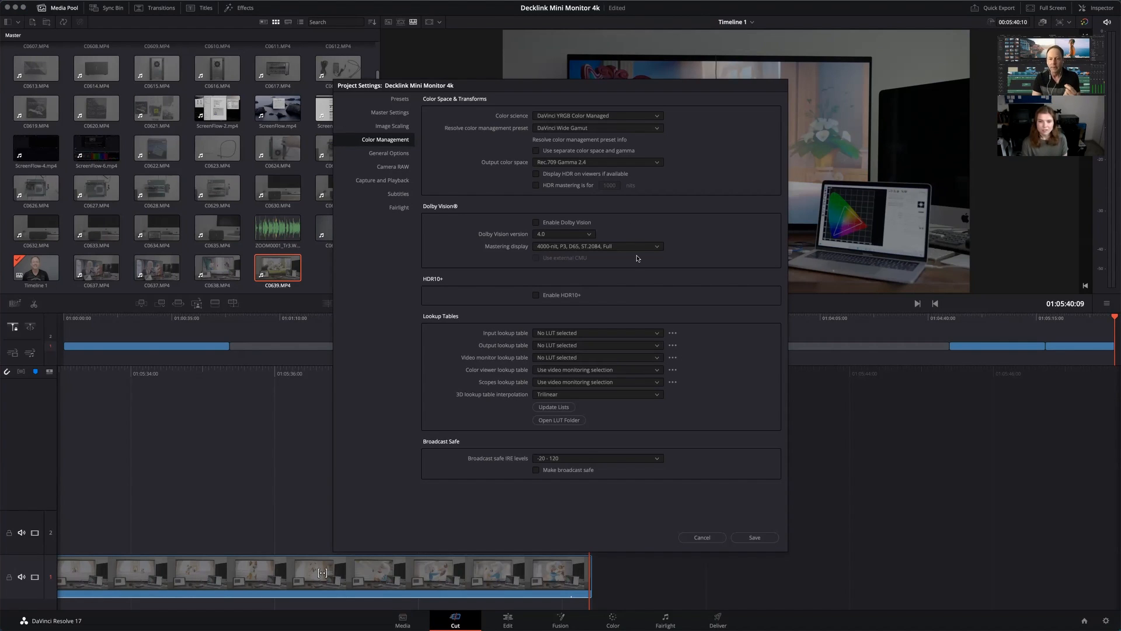
{"action": "mouse_move", "coordinate": [702, 537]}
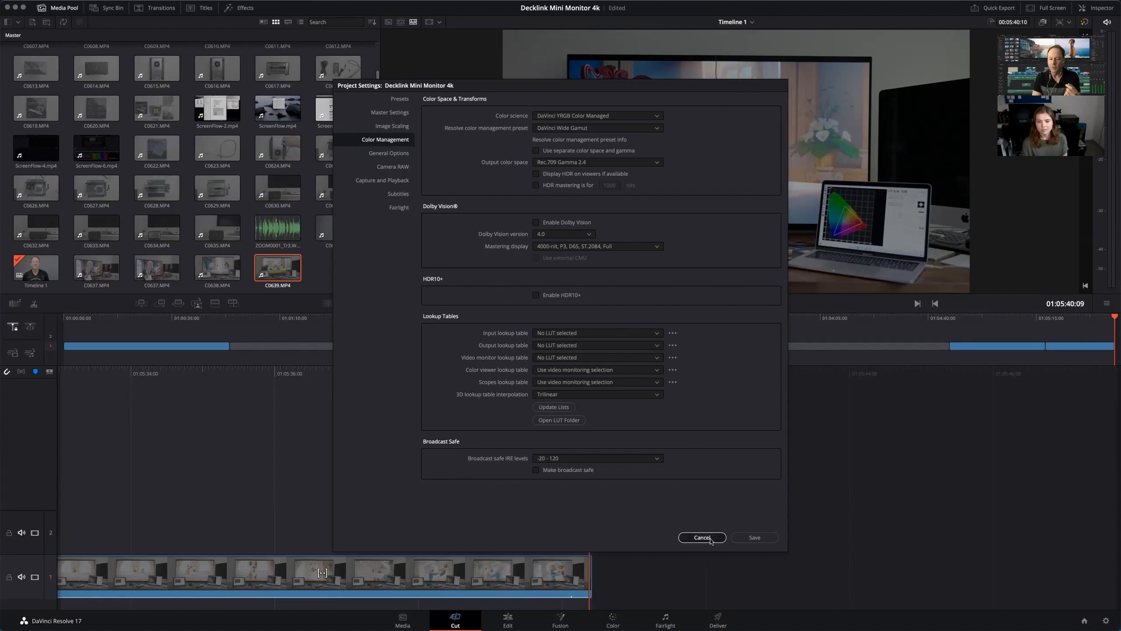
Cancel the Project Settings dialog without saving and return to the Cut page.
{"action": "left_click", "coordinate": [702, 538]}
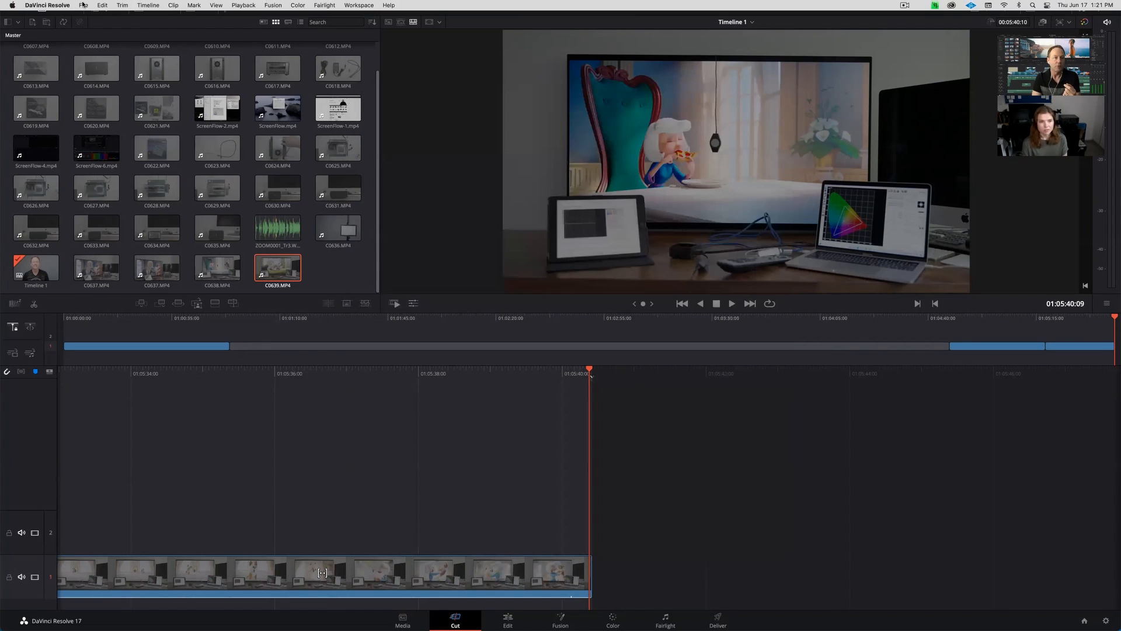
{"action": "left_click", "coordinate": [84, 4]}
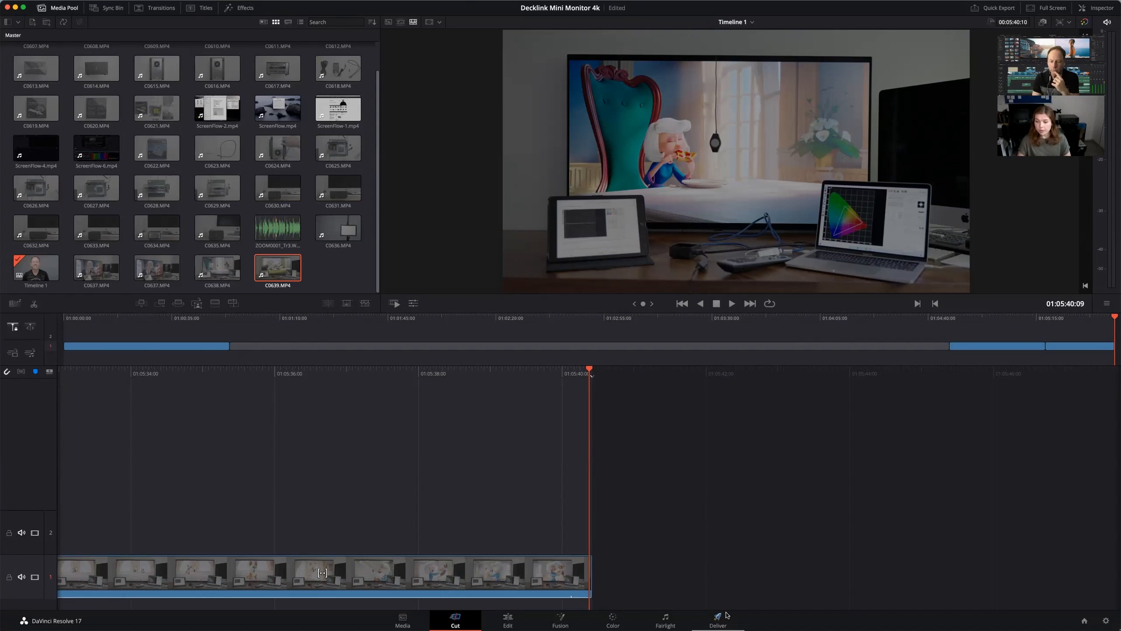
Switch to the Deliver page and select the third clip, C0639.
{"action": "left_click", "coordinate": [717, 619]}
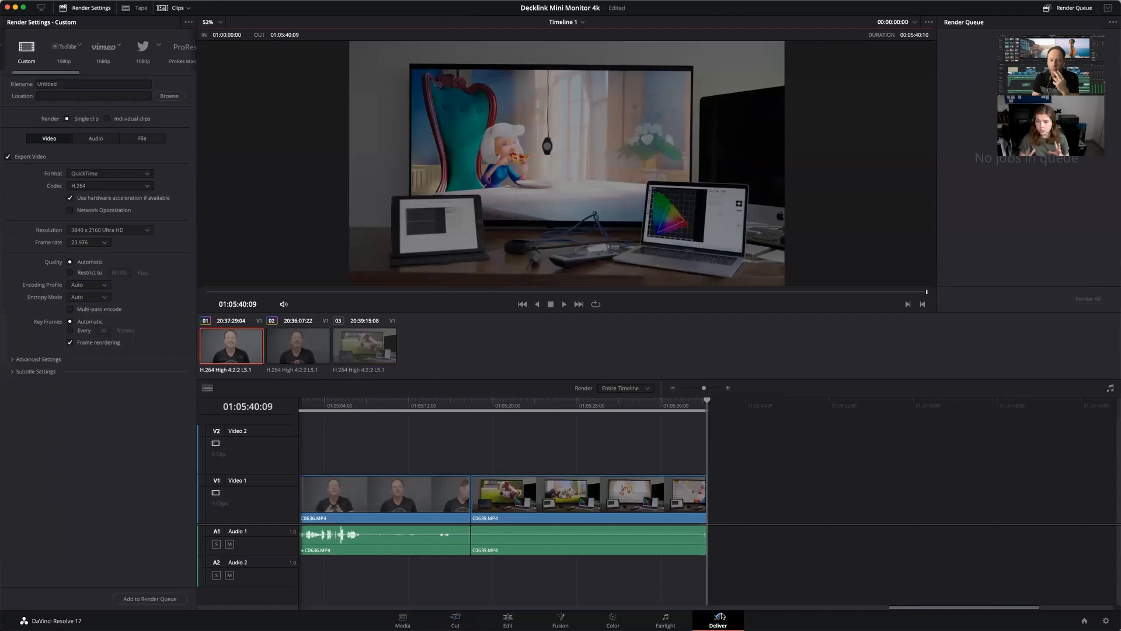
{"action": "left_click", "coordinate": [364, 345]}
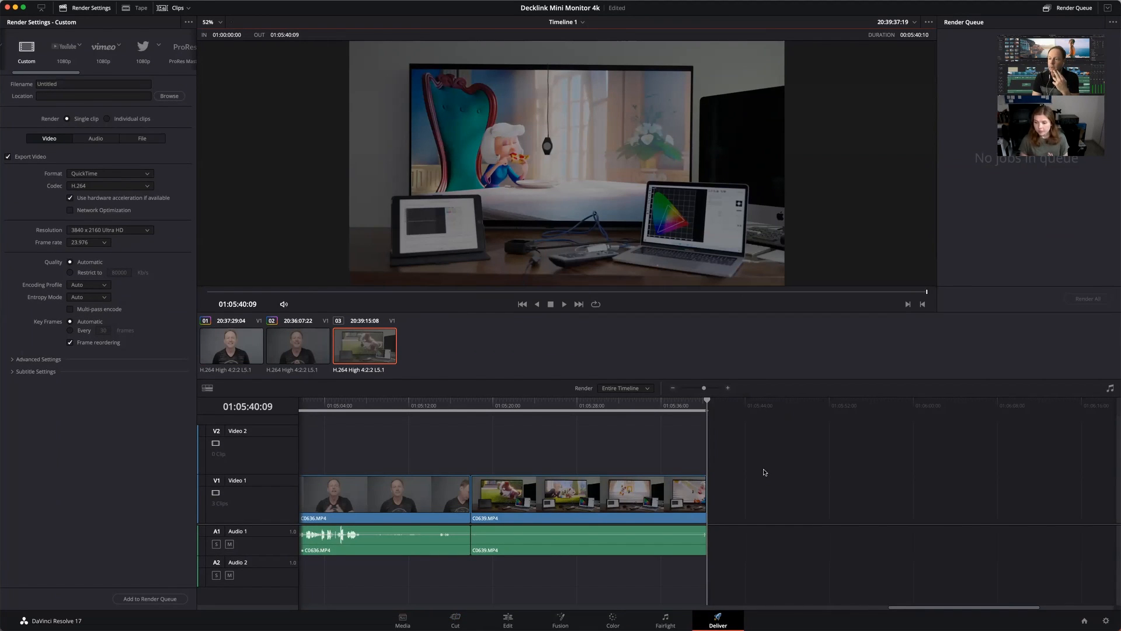
{"action": "mouse_move", "coordinate": [793, 361]}
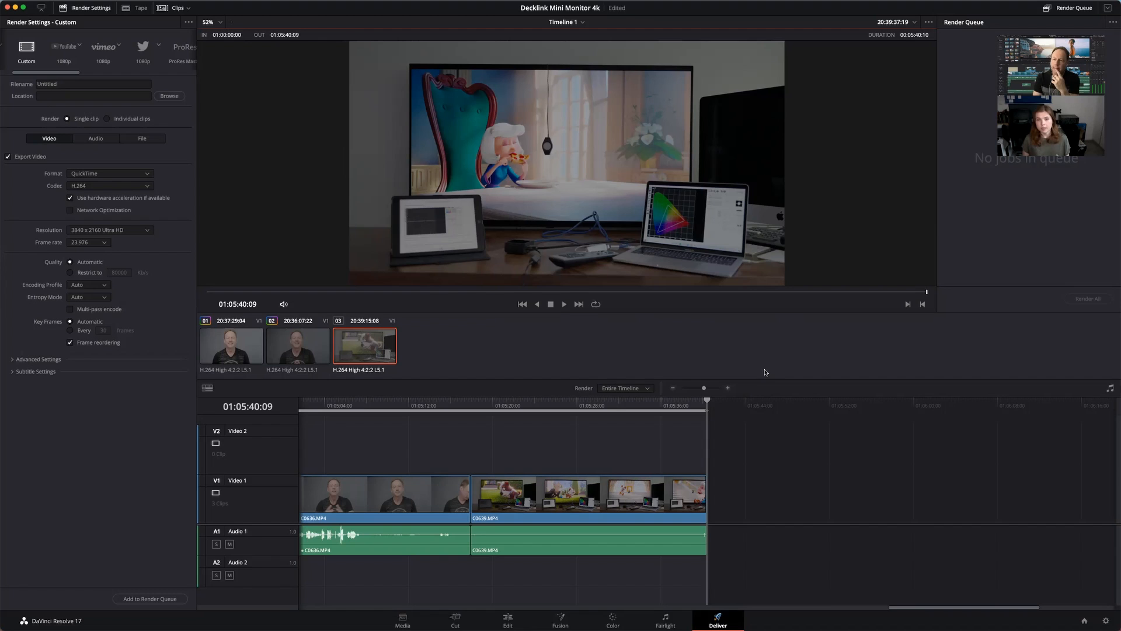
{"action": "mouse_move", "coordinate": [786, 409]}
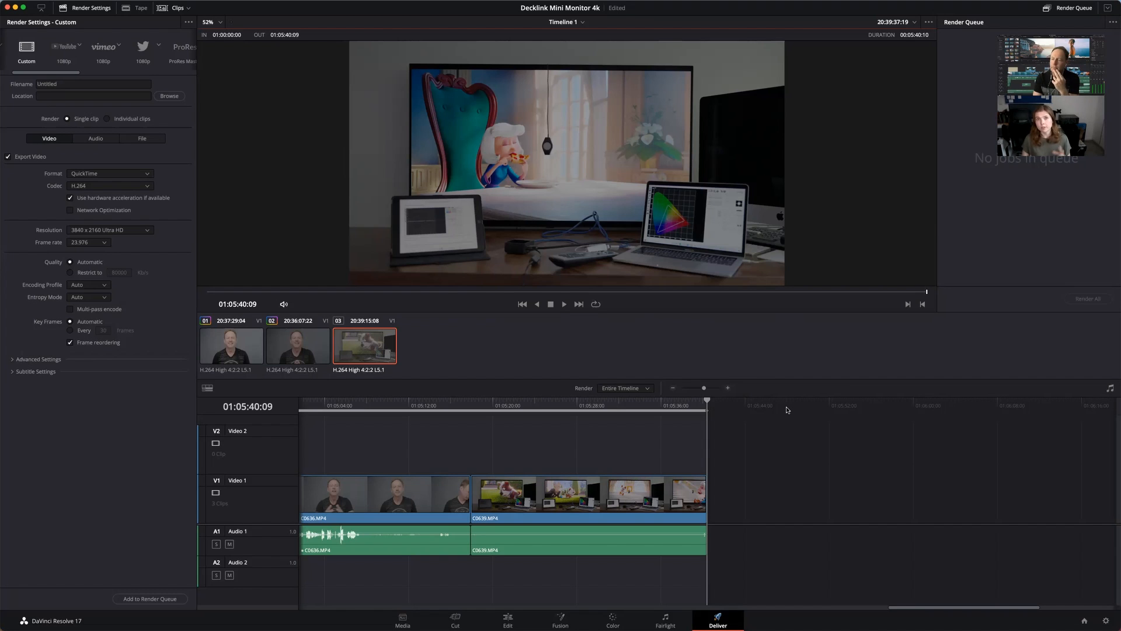
{"action": "mouse_move", "coordinate": [599, 623]}
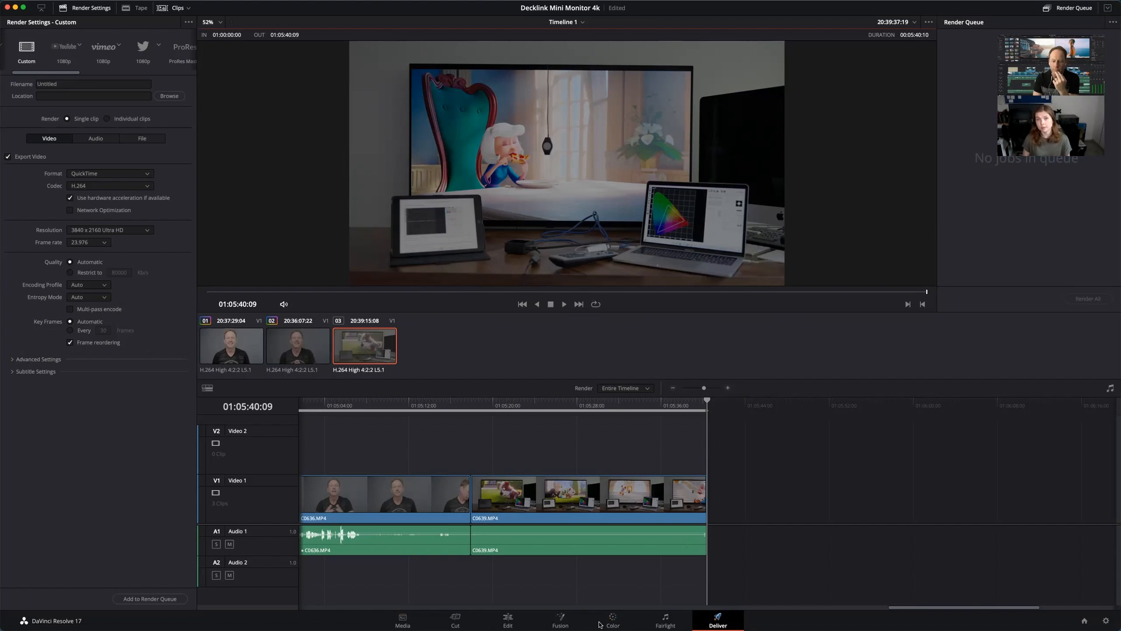
{"action": "mouse_move", "coordinate": [639, 422]}
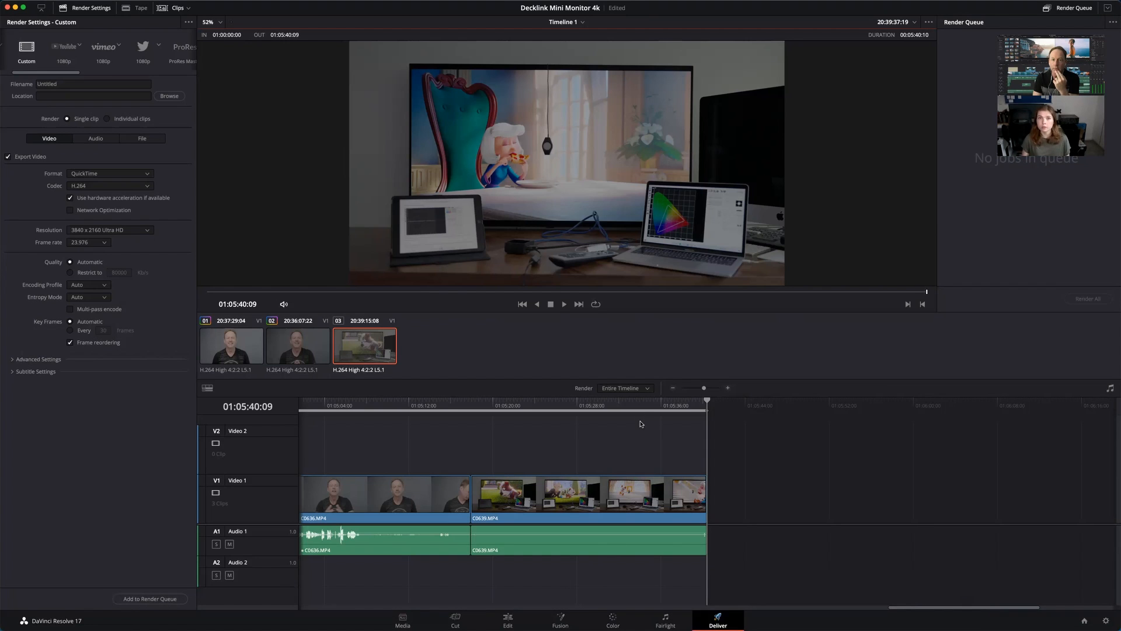
{"action": "mouse_move", "coordinate": [624, 16]}
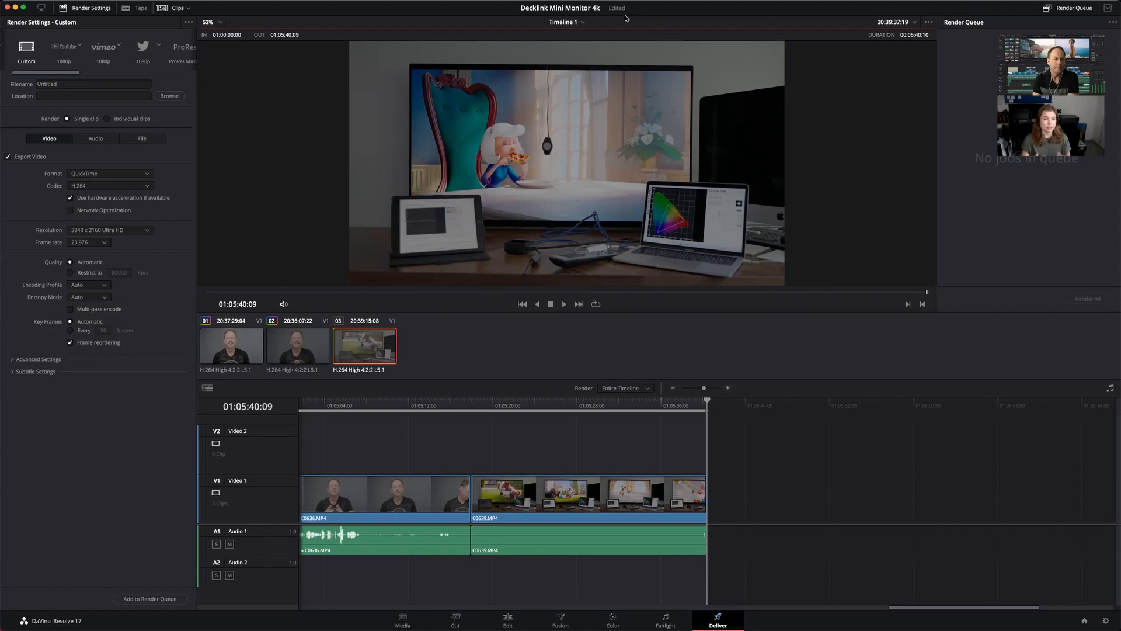
{"action": "mouse_move", "coordinate": [112, 453]}
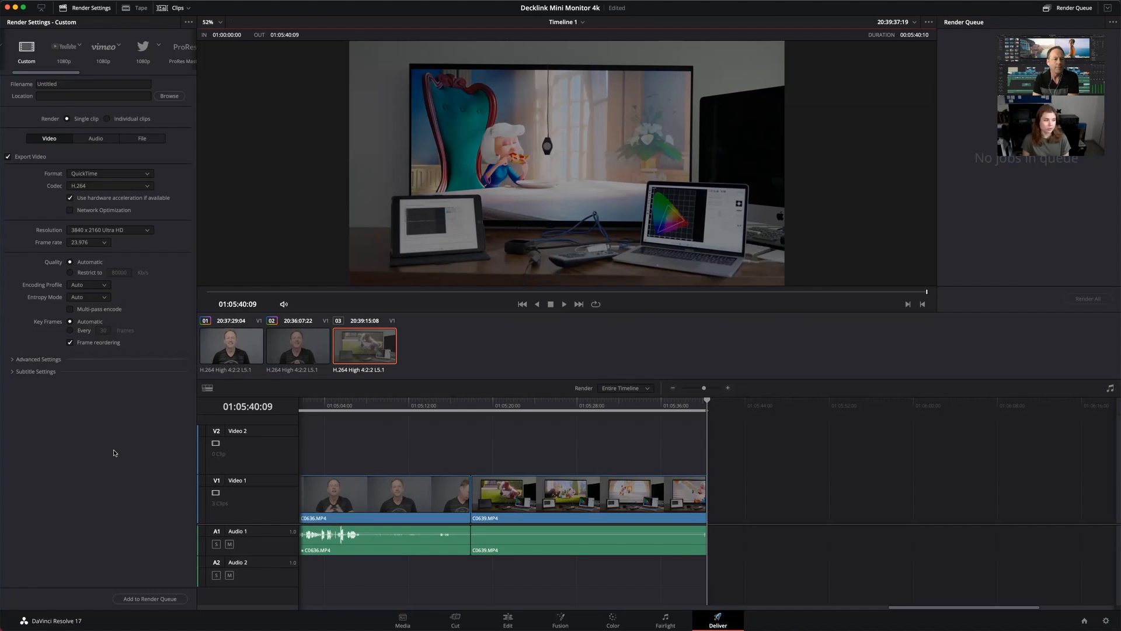
{"action": "mouse_move", "coordinate": [151, 364]}
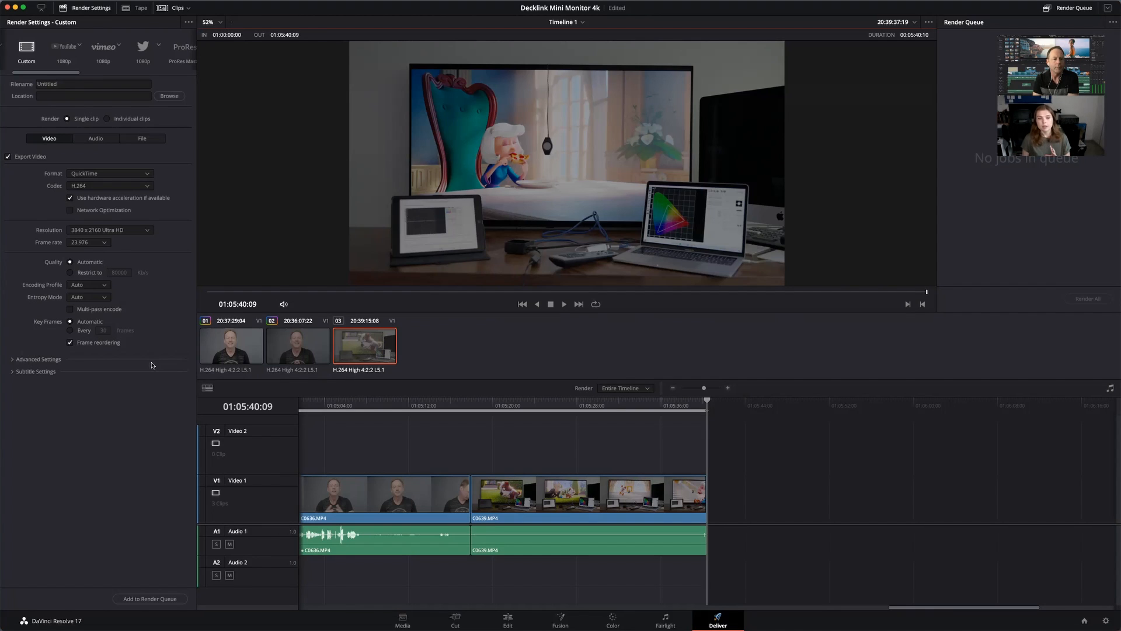
{"action": "mouse_move", "coordinate": [168, 159]}
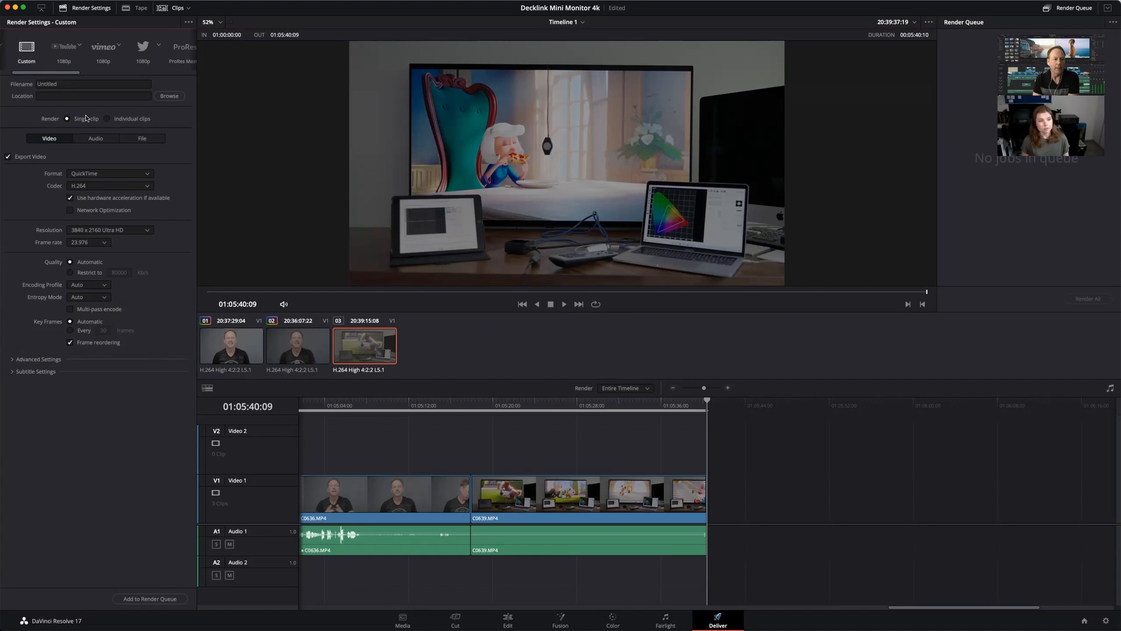
{"action": "mouse_move", "coordinate": [191, 160]}
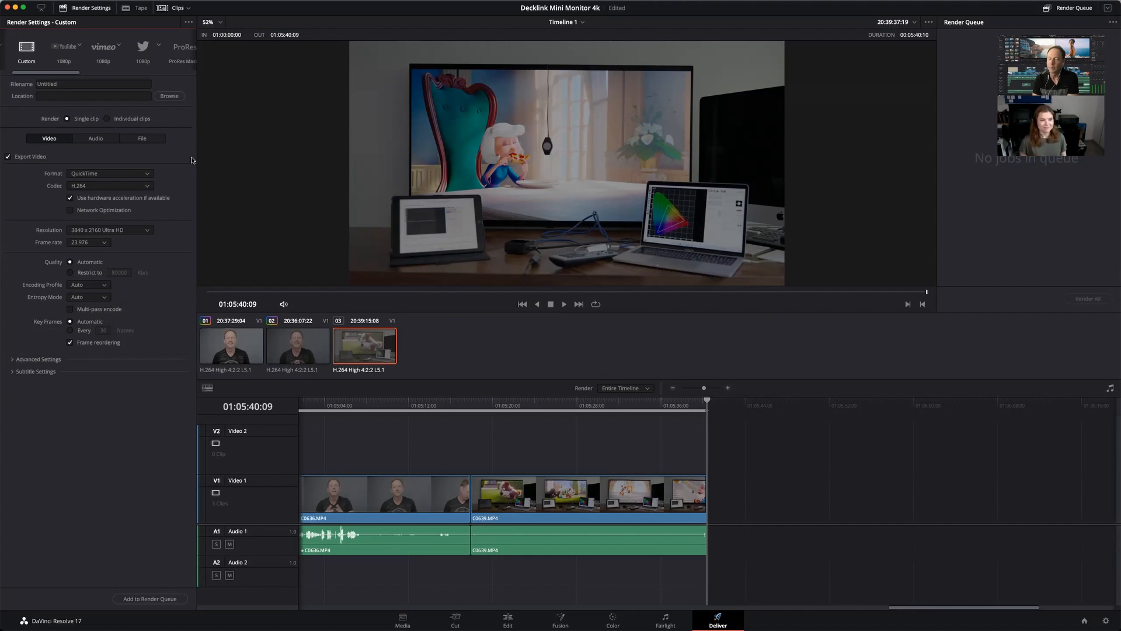
{"action": "mouse_move", "coordinate": [23, 70]}
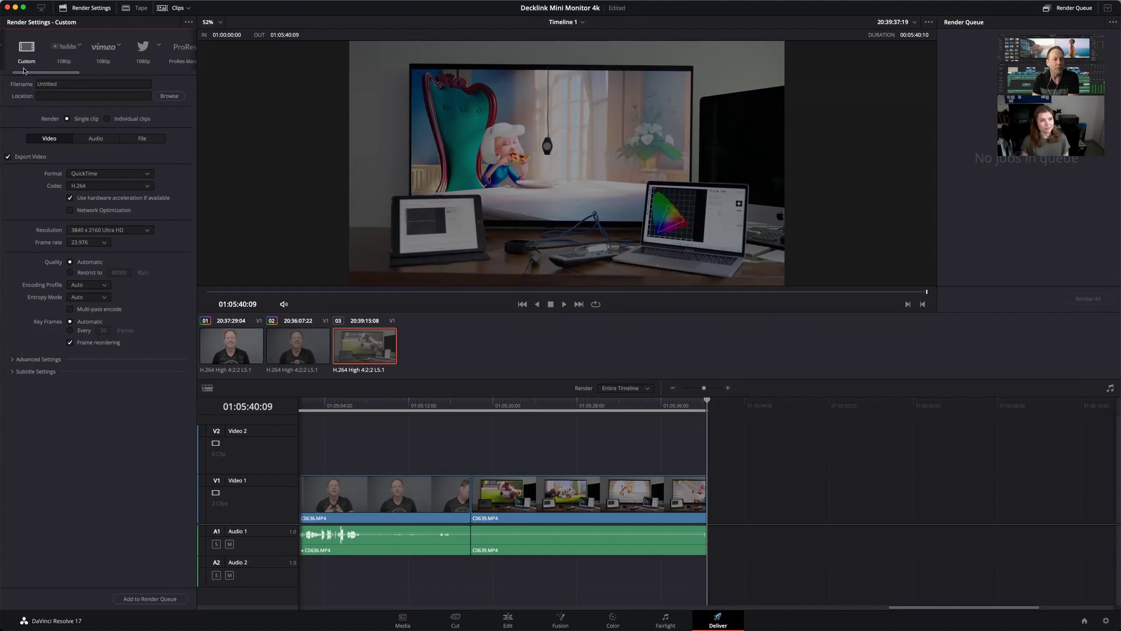
{"action": "mouse_move", "coordinate": [110, 173]}
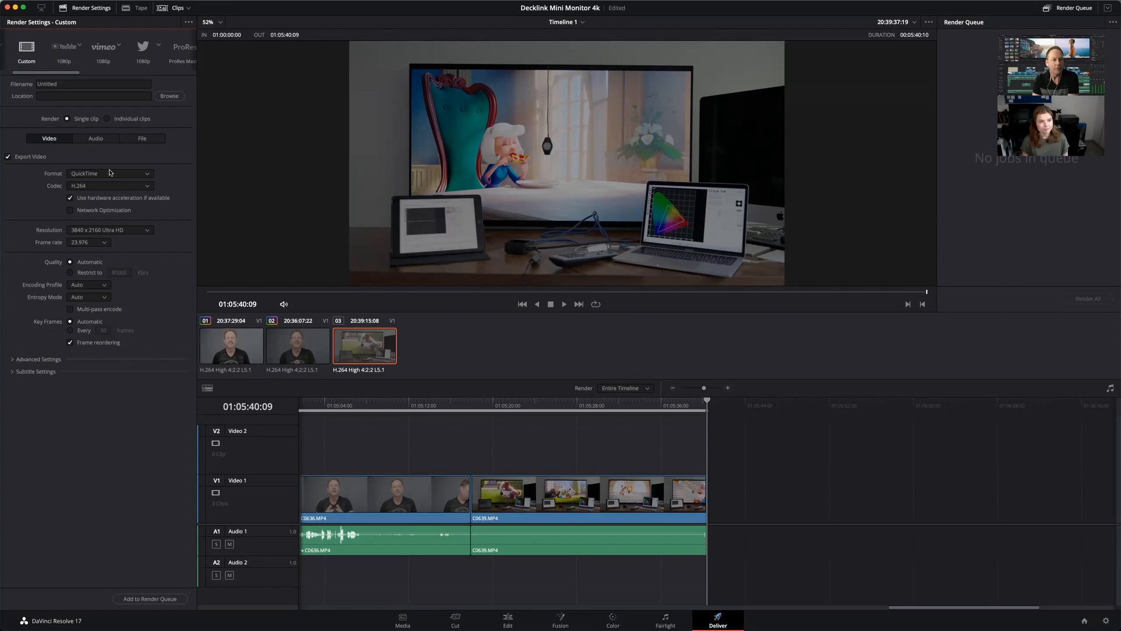
{"action": "mouse_move", "coordinate": [74, 193]}
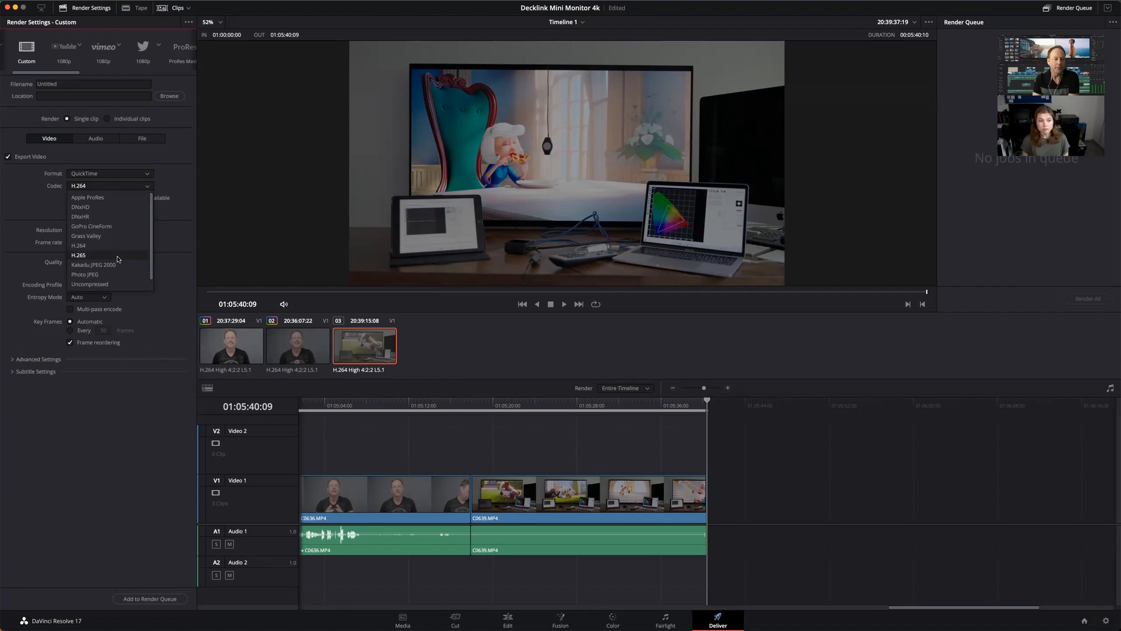
{"action": "left_click", "coordinate": [78, 246]}
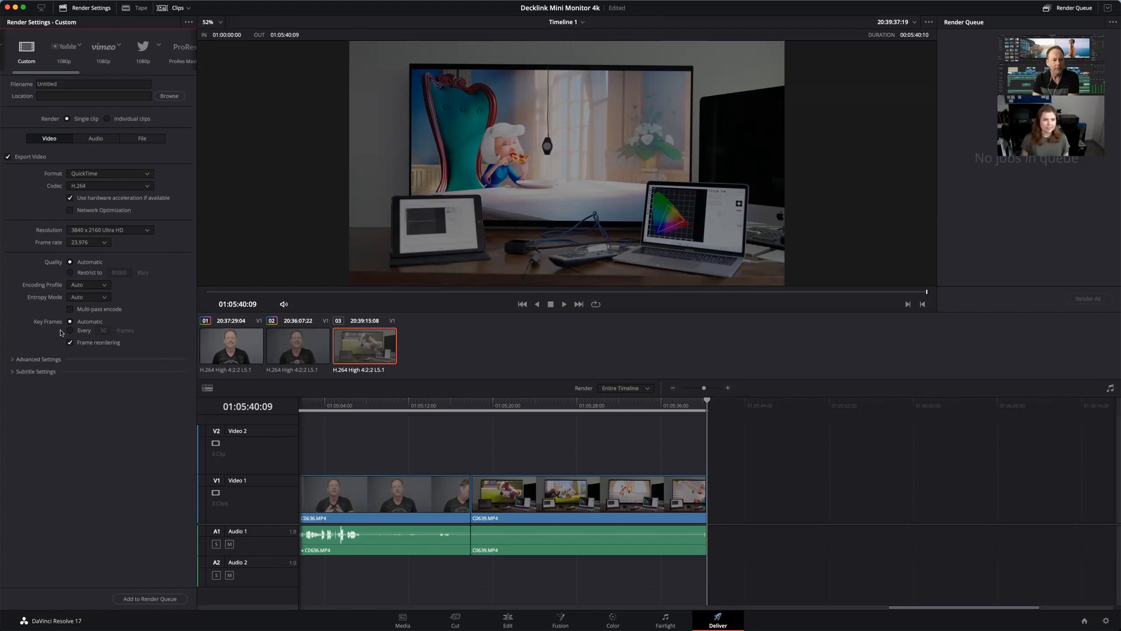
{"action": "mouse_move", "coordinate": [81, 279]}
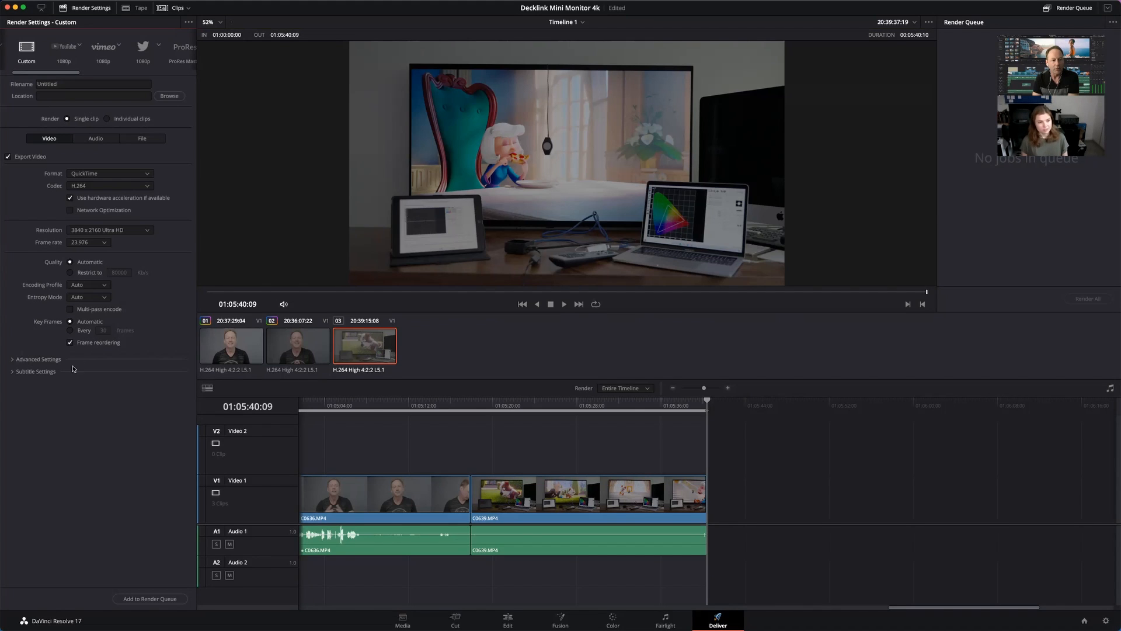
Expand Advanced Settings and scroll to the Color Space Tag and Gamma Tag fields set Same as Project.
{"action": "left_click", "coordinate": [37, 359]}
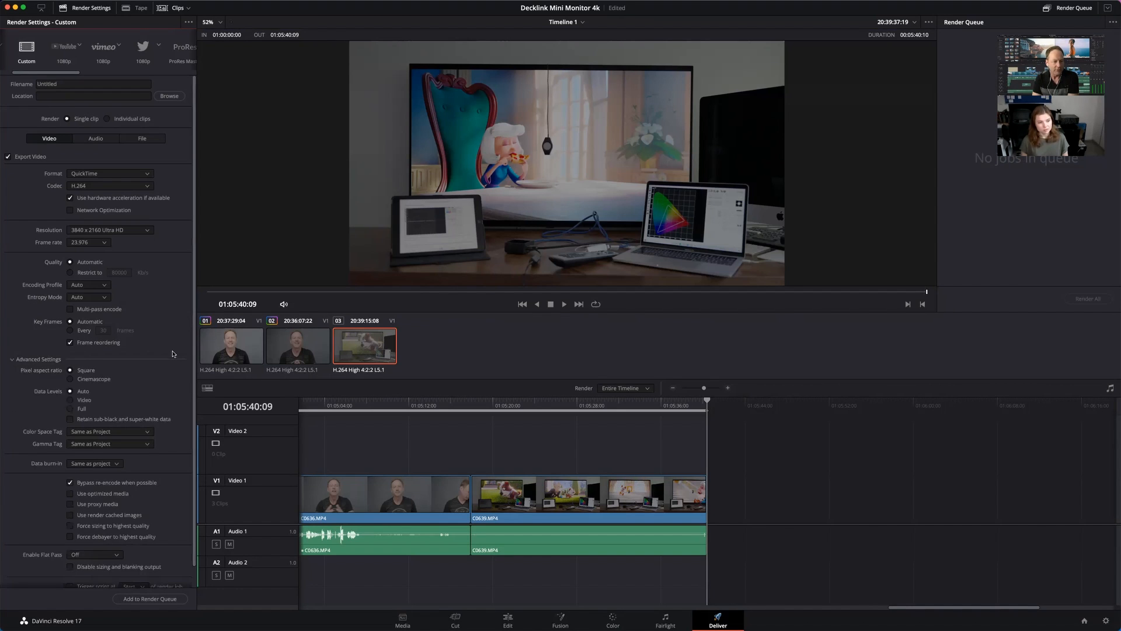
{"action": "scroll", "scroll_direction": "down", "scroll_amount": 3}
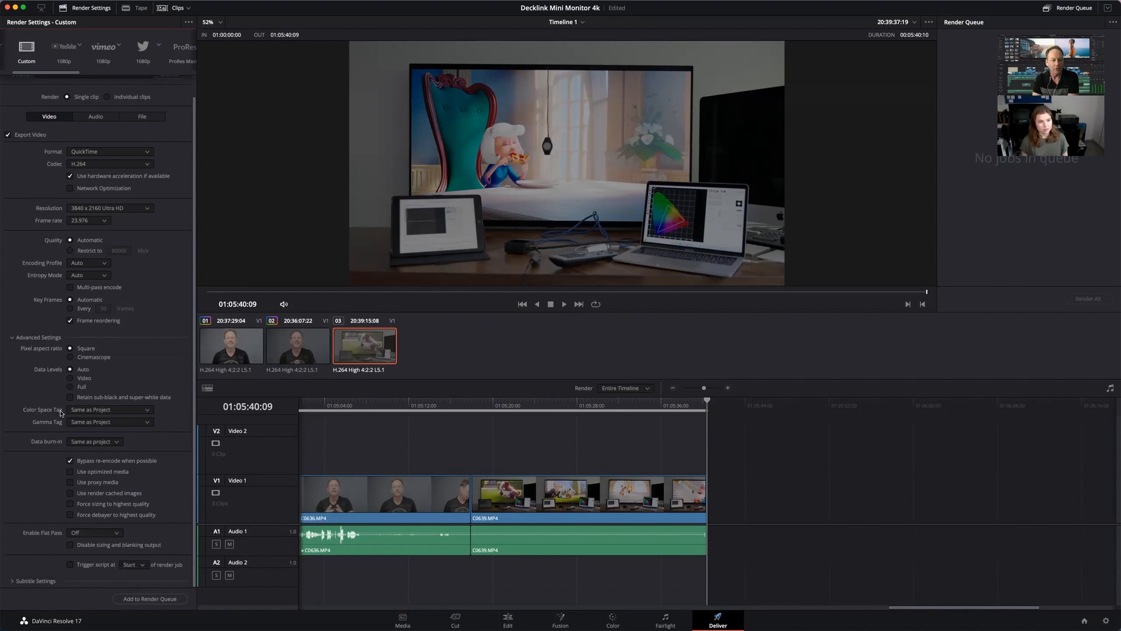
{"action": "mouse_move", "coordinate": [93, 428]}
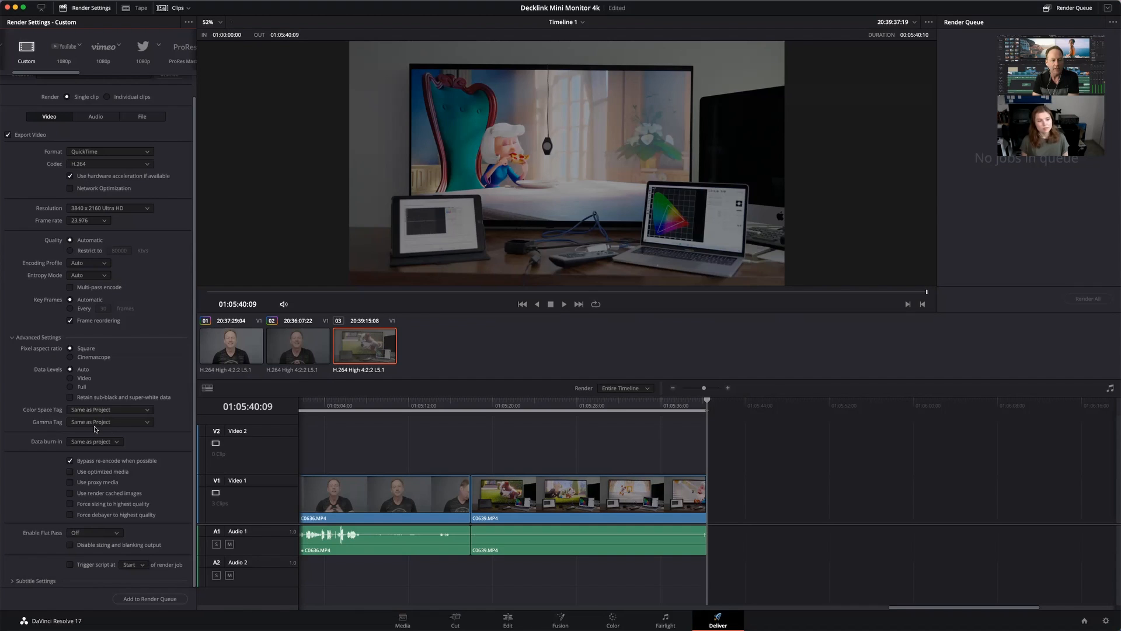
{"action": "mouse_move", "coordinate": [32, 441]}
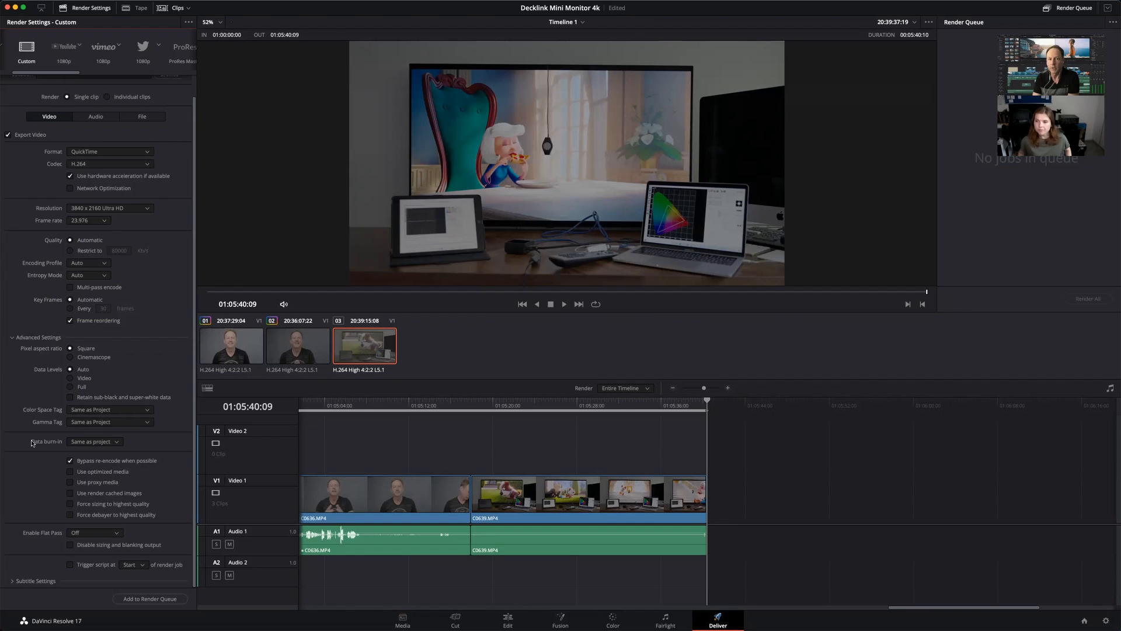
{"action": "mouse_move", "coordinate": [626, 8]}
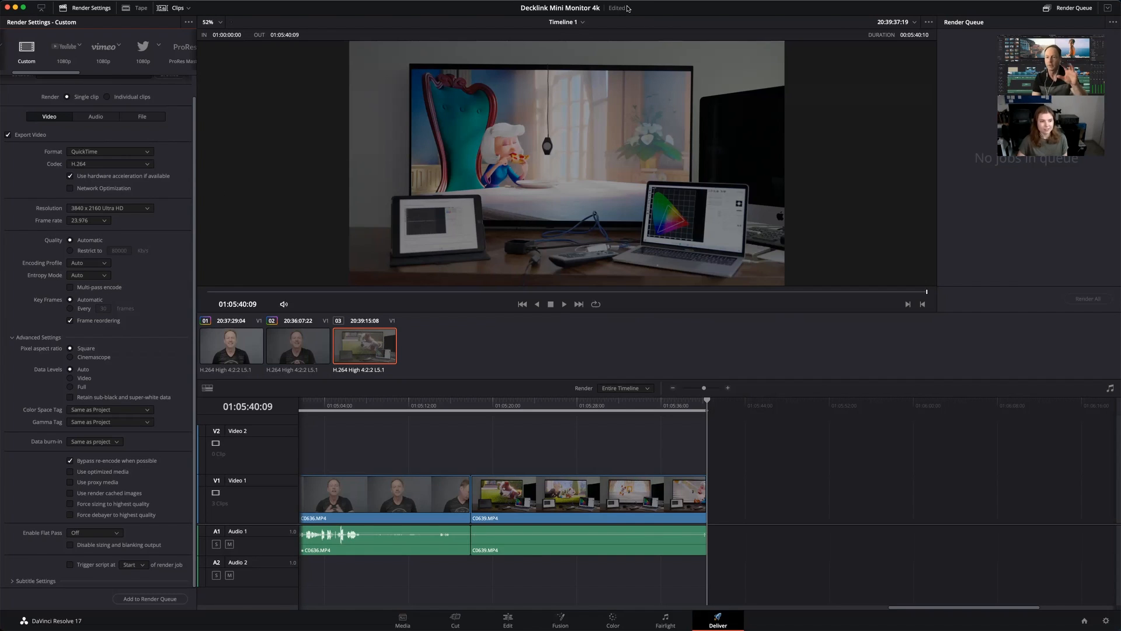